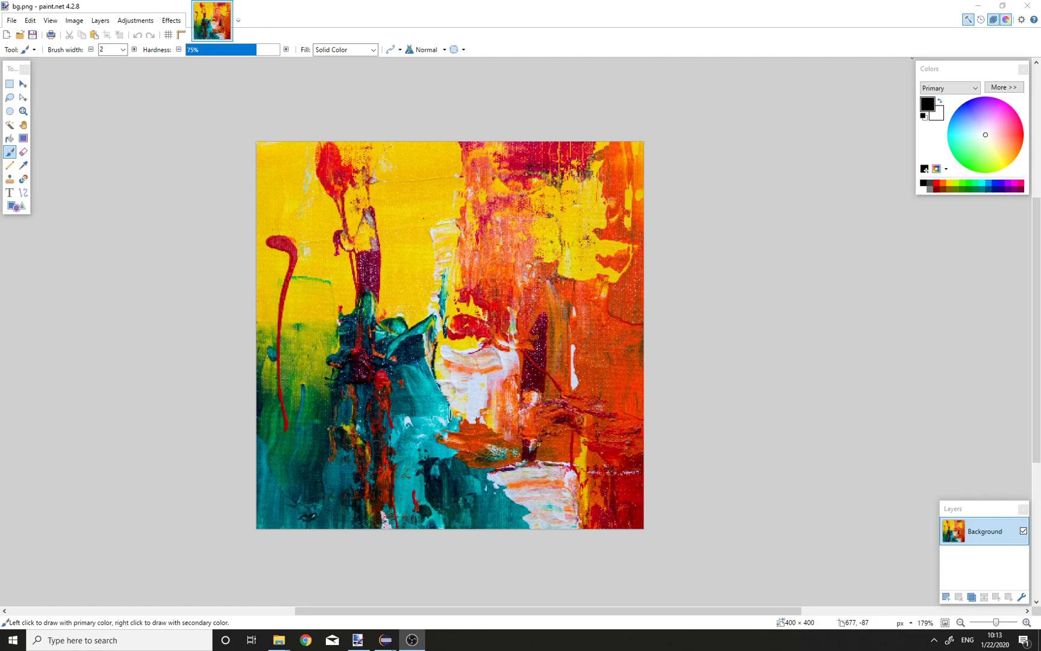
mouse_move(269, 141)
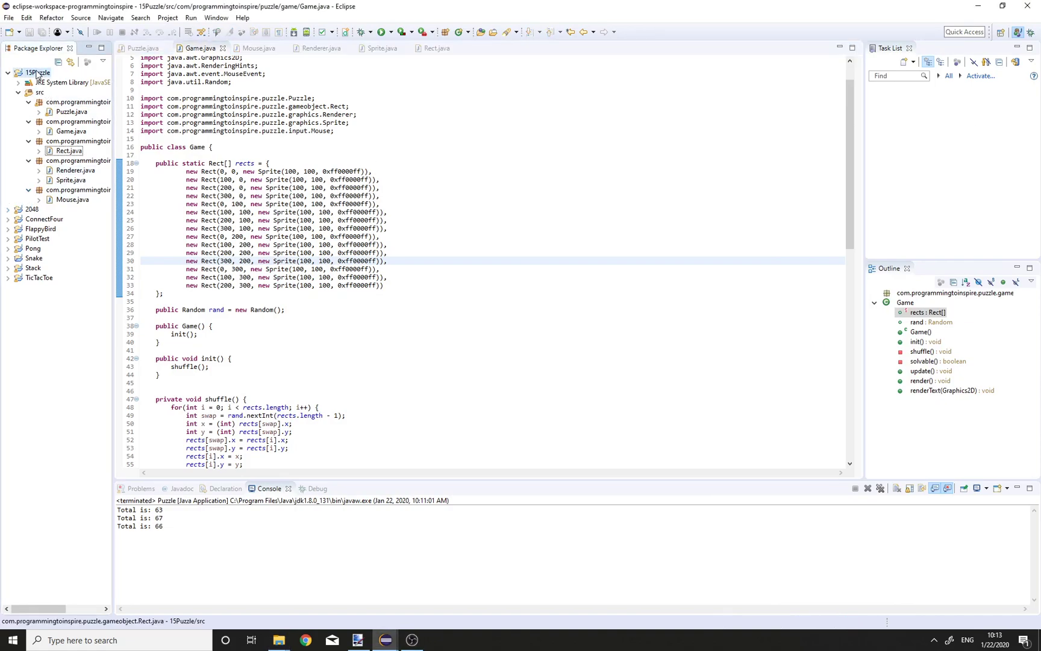
Create a res folder in the 15Puzzle project and copy bg.png into it
right_click(36, 72)
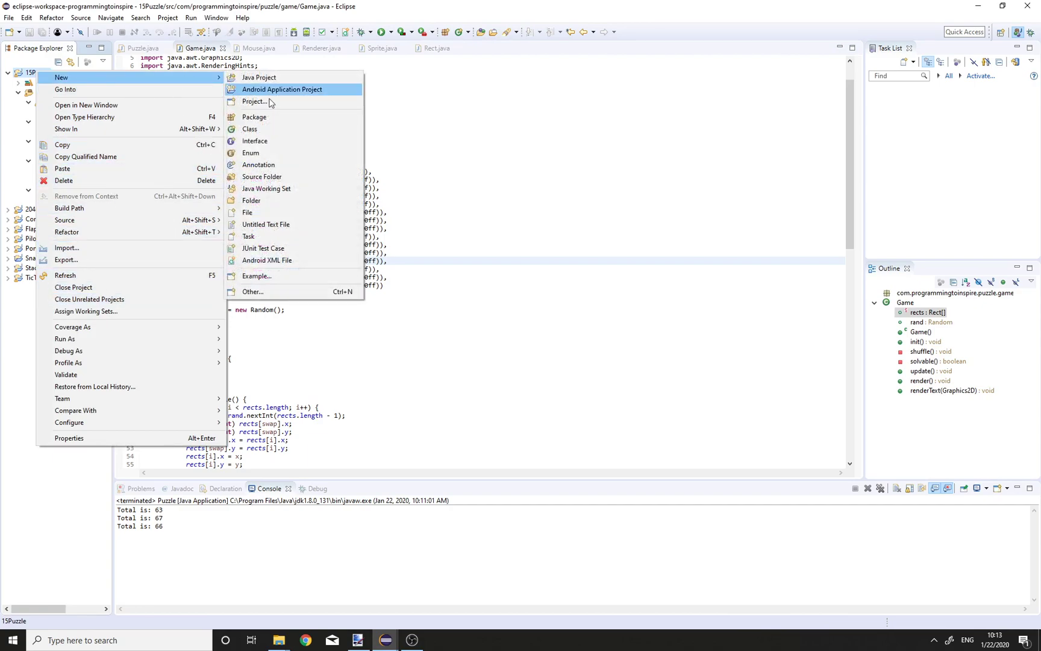
left_click(251, 200)
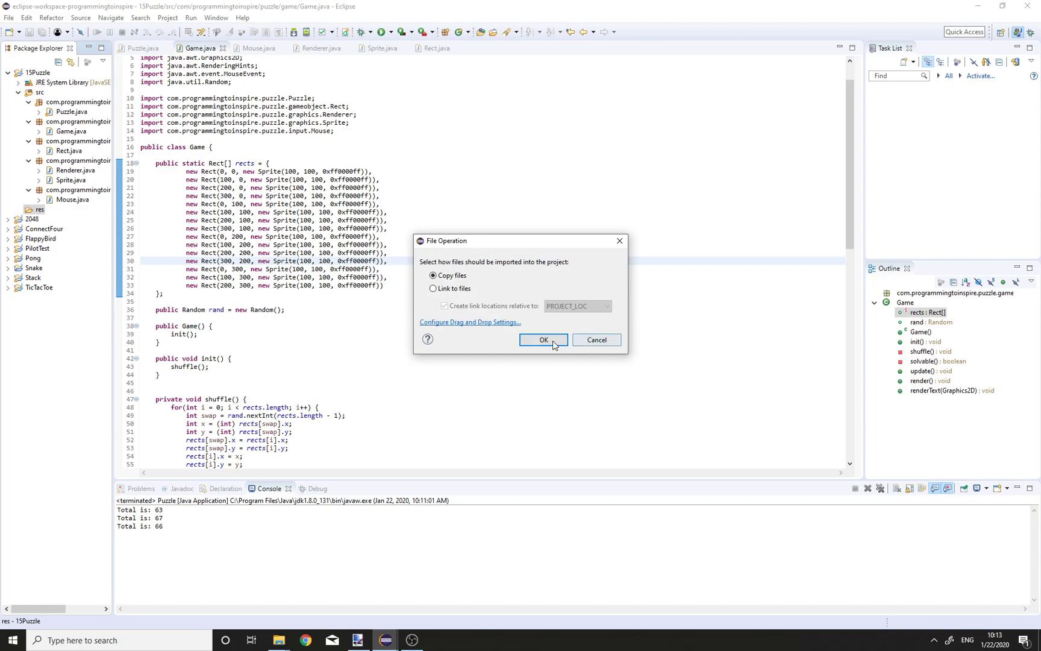
left_click(543, 340)
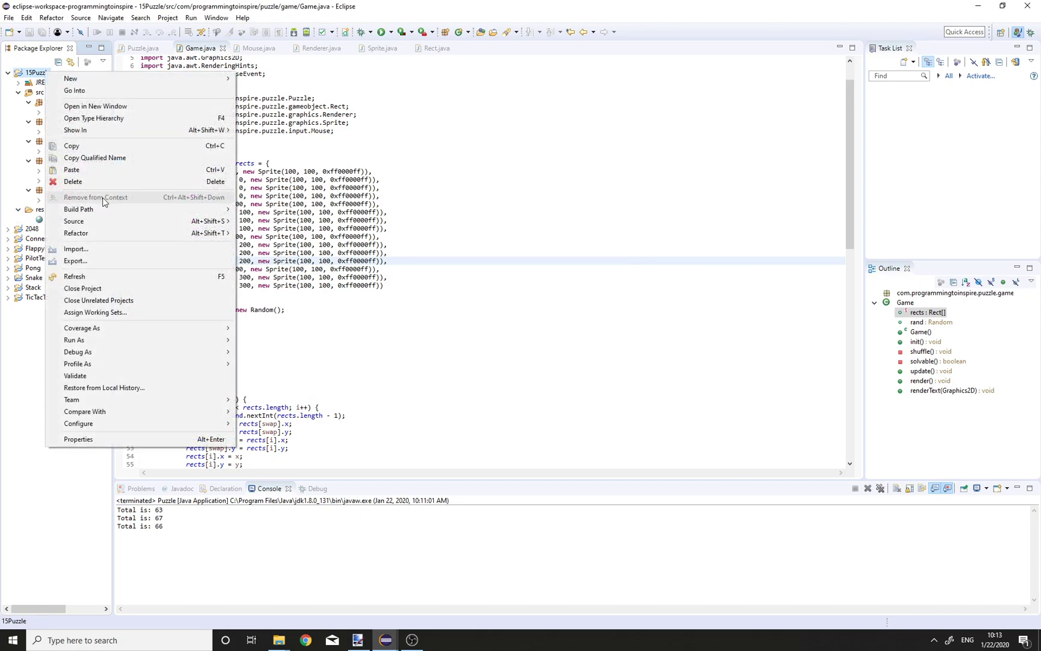
Add res to 15Puzzle's Java Build Path as a class folder via Libraries > Add Class Folder
left_click(79, 439)
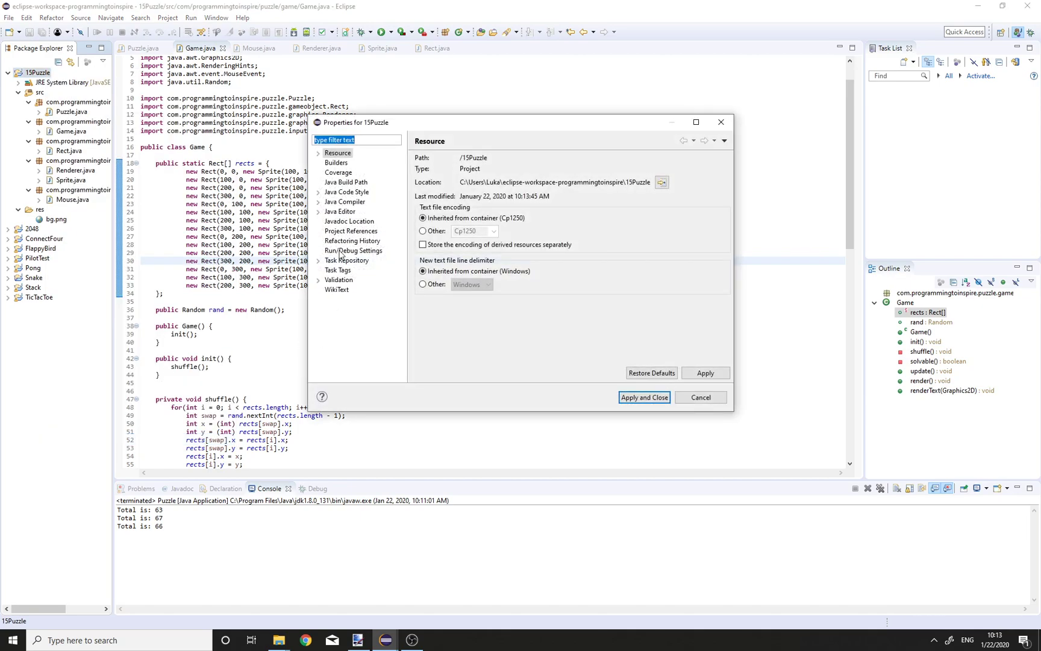
left_click(345, 182)
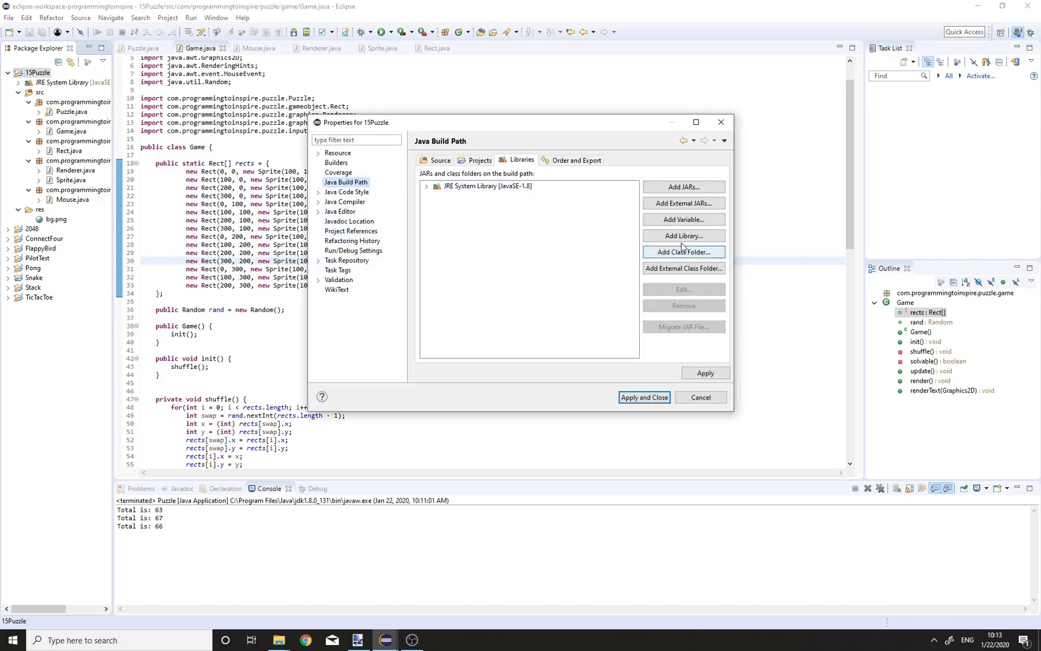
left_click(683, 252)
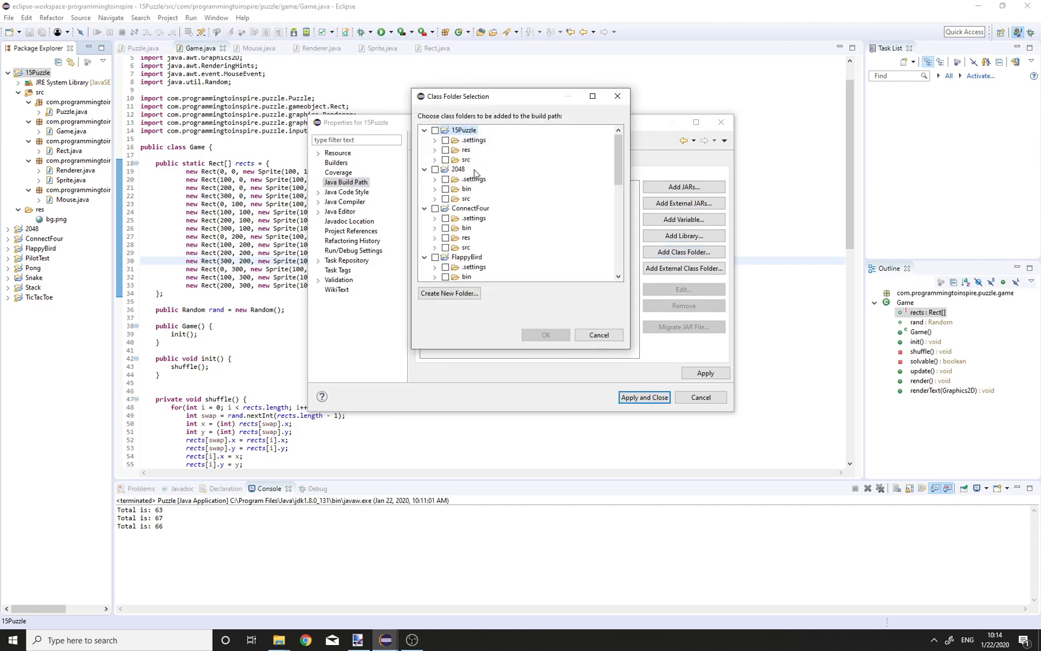
left_click(446, 149)
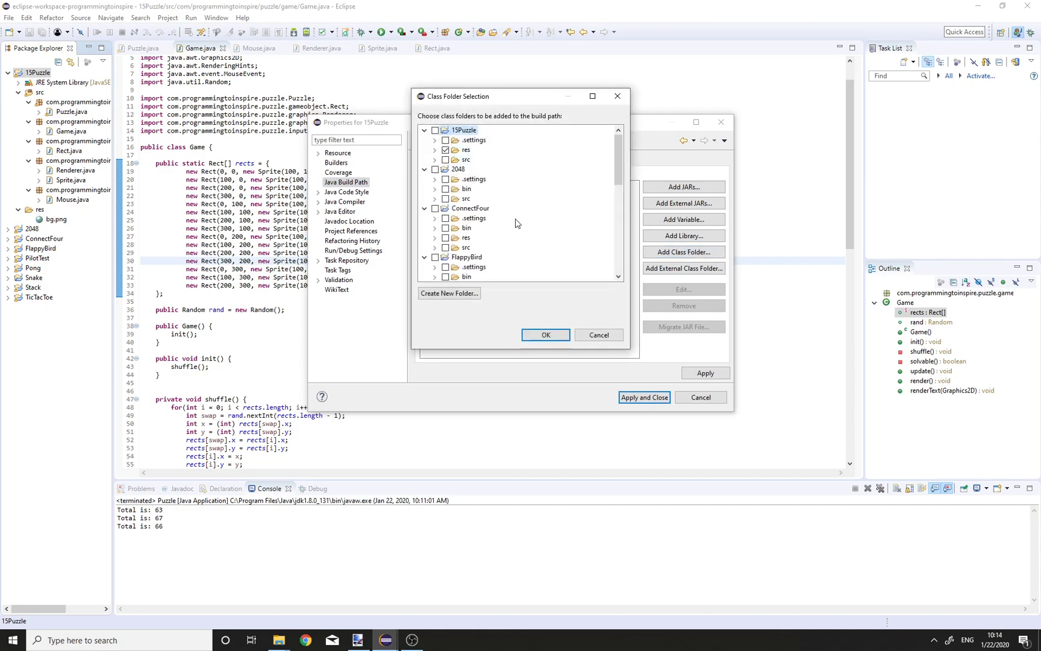
left_click(546, 335)
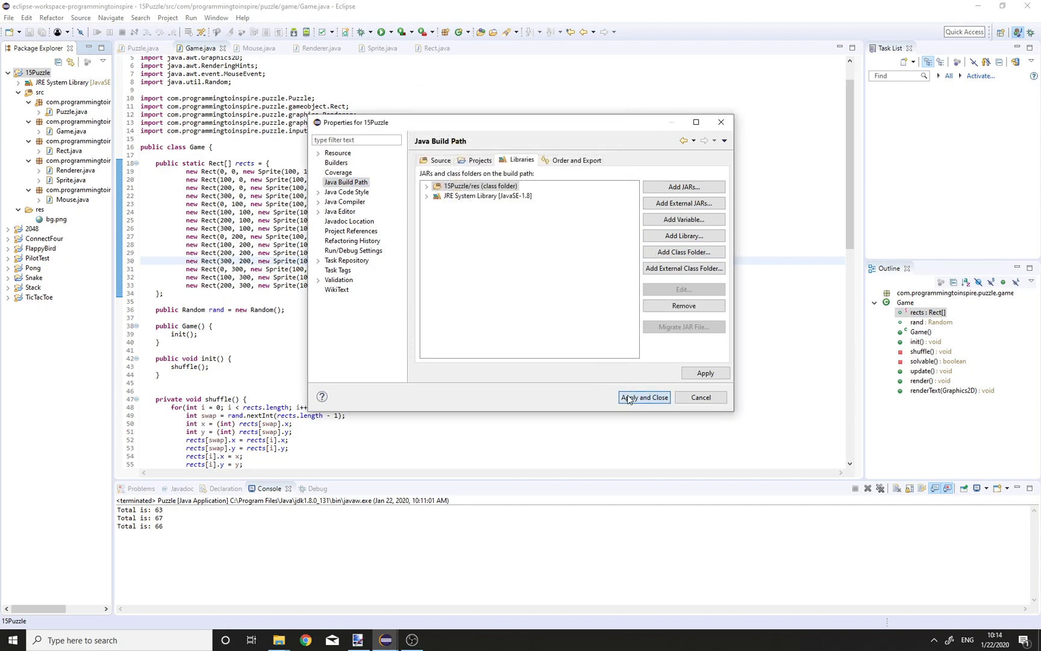
left_click(643, 398)
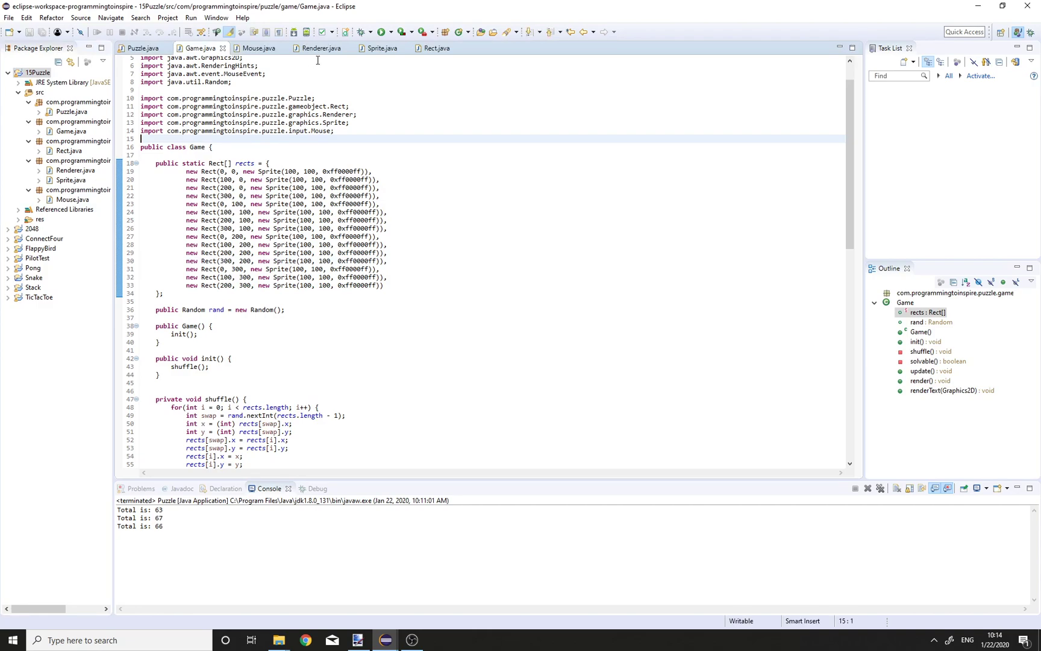
Declare public static Sprite[] bg = createSprites("/bg.png"); in Sprite.java below the pixels field
left_click(380, 48)
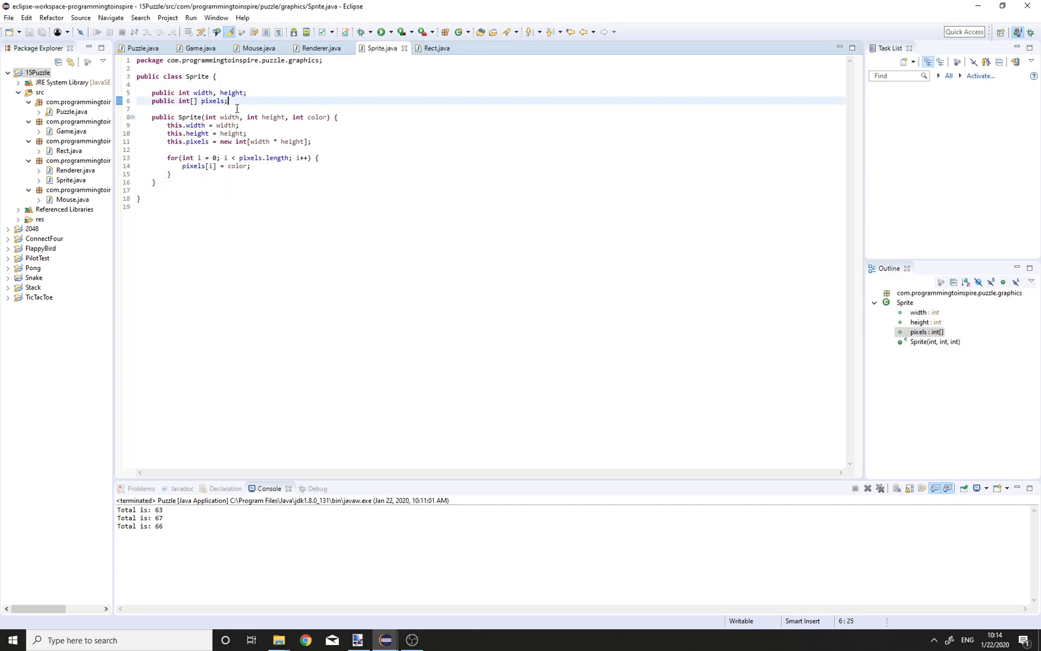
type("public static in")
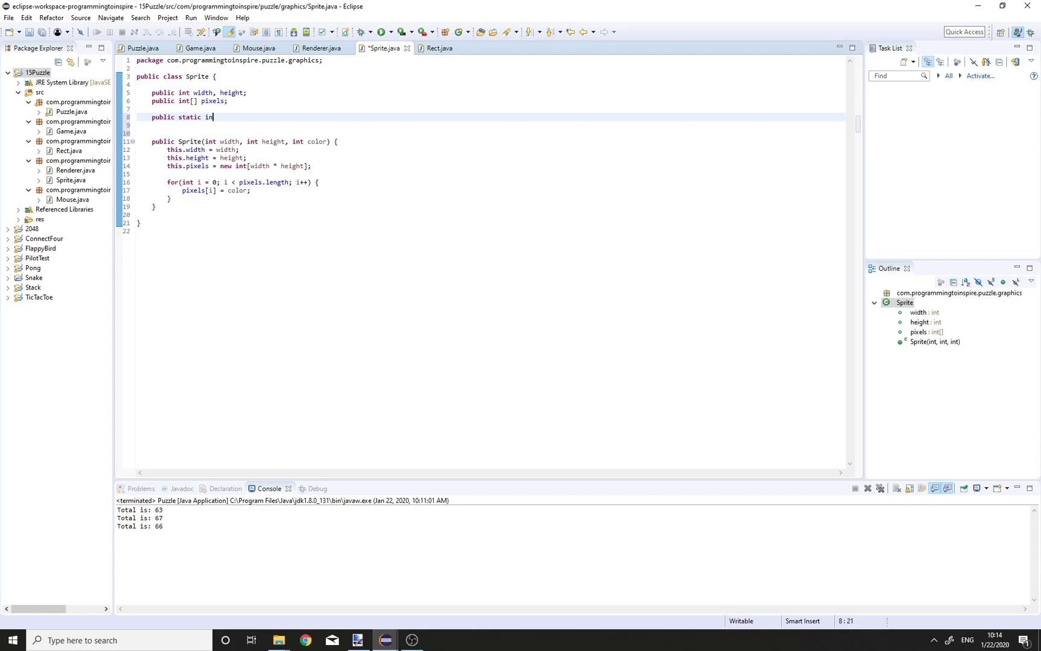
type("t[]")
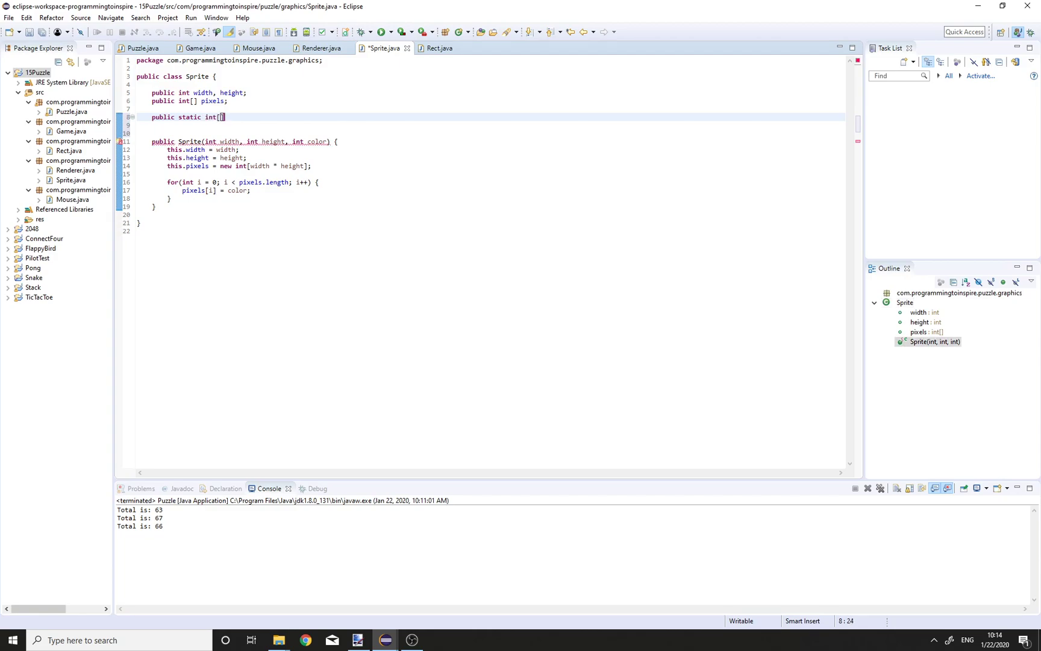
key("BackSpace")
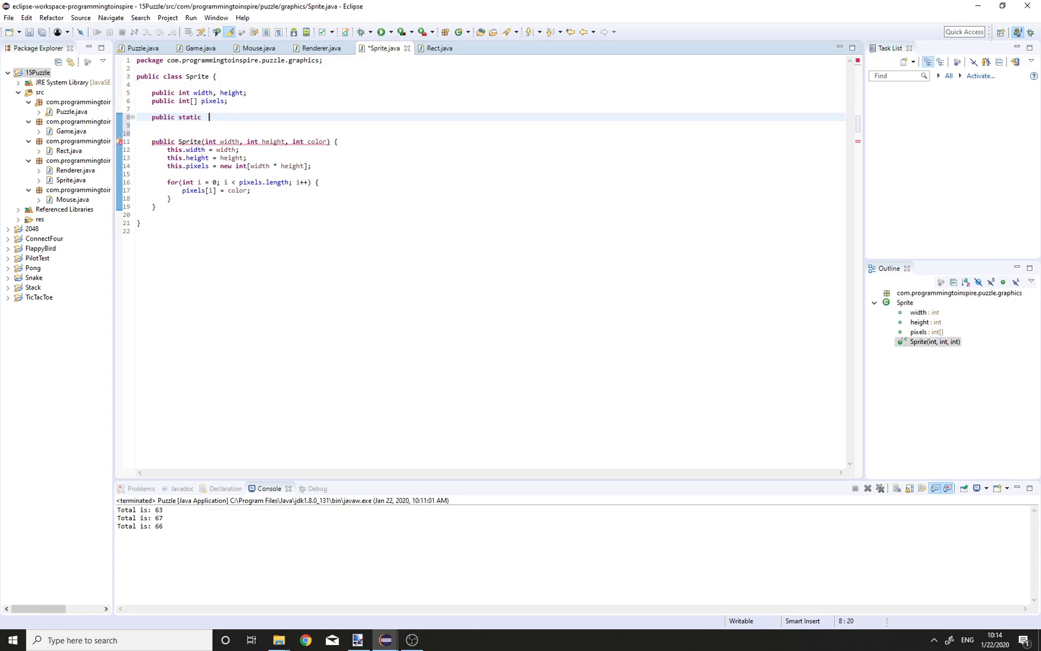
type("Sprite[] bg =")
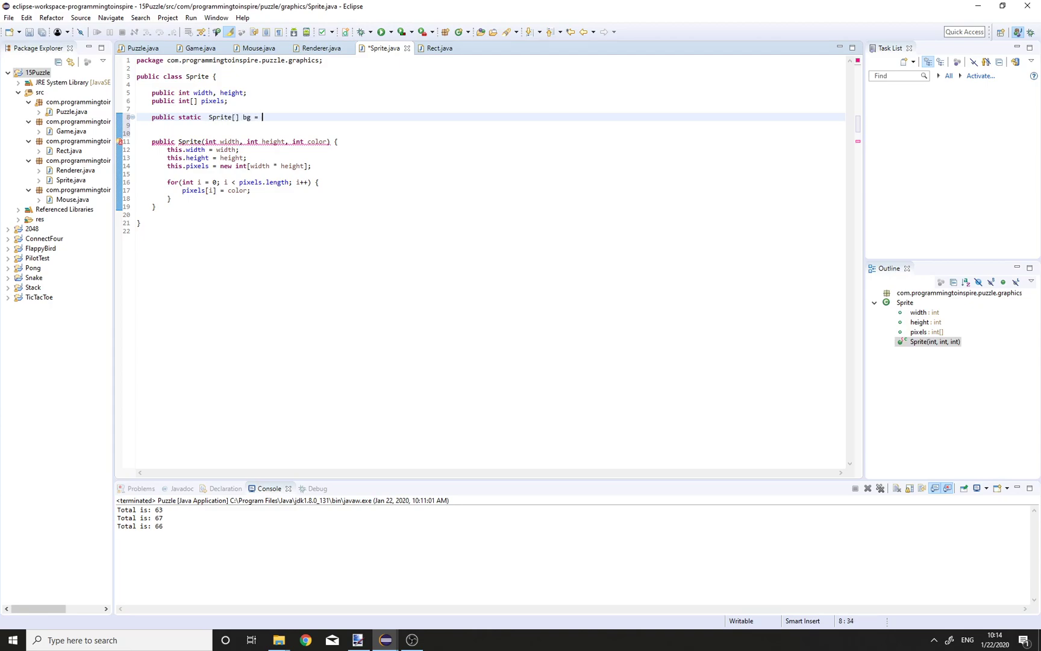
type("create")
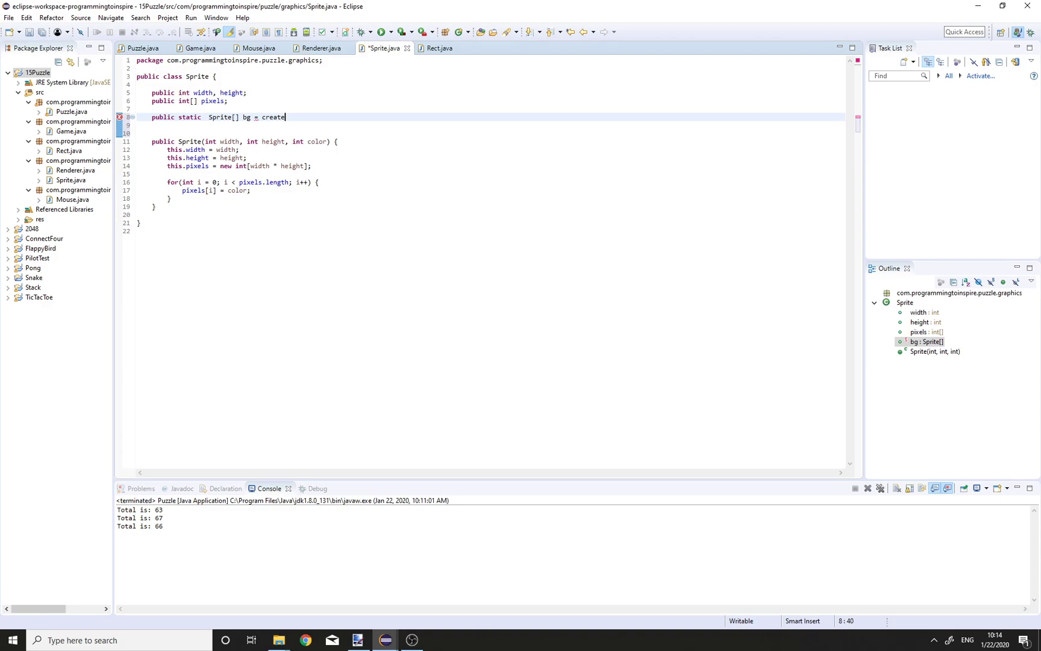
type("Sprites")
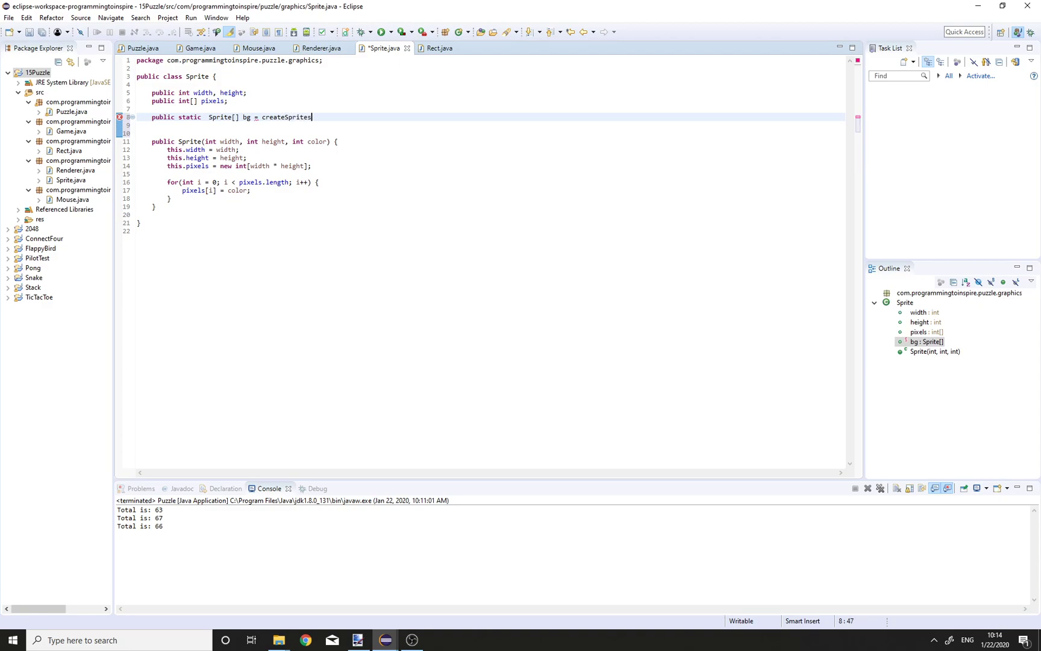
type("(\"\")")
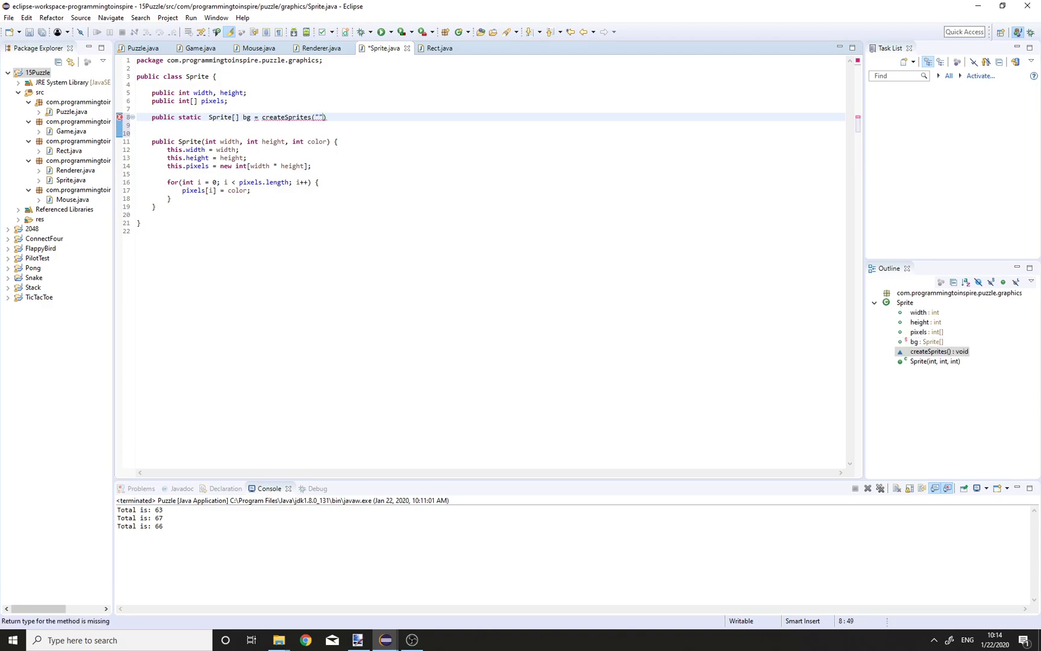
type("/bg.png")
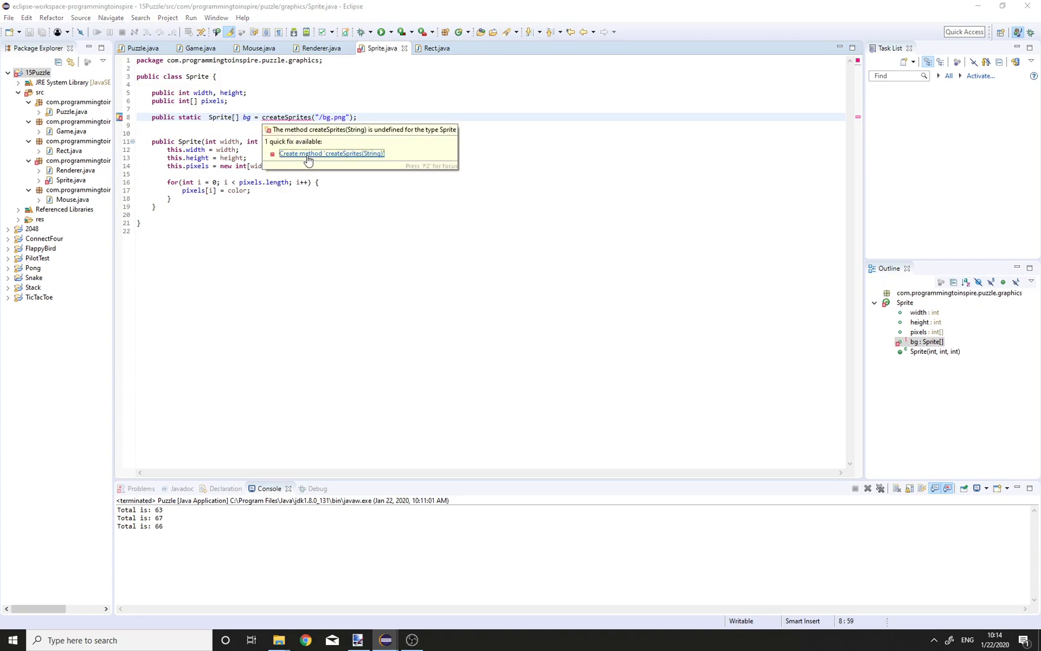
Generate createSprites(String path) reading BufferedImage image = ImageIO.read(Sprite.class.getResource(path)); and begin int w
left_click(334, 153)
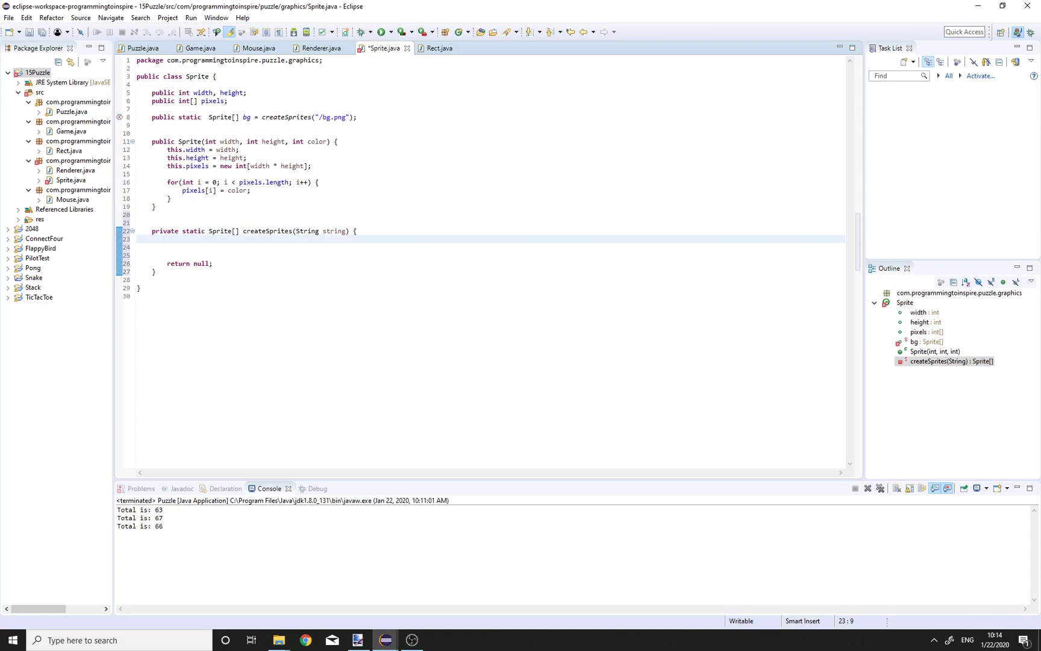
type("BufferedImage image = ImageIO.read(input")
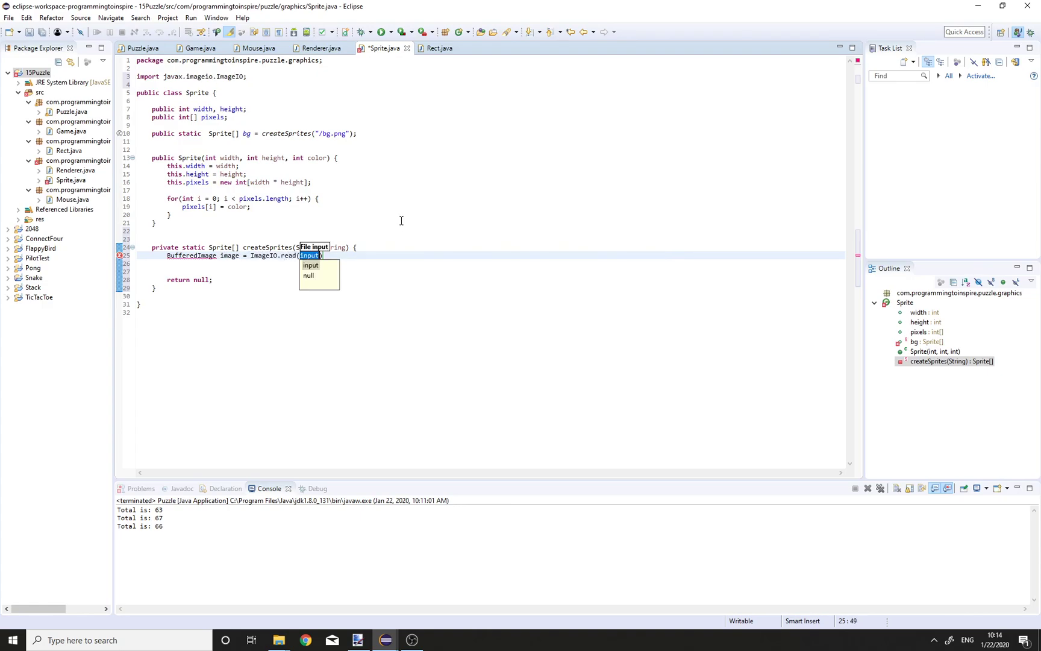
type("Sprite.")
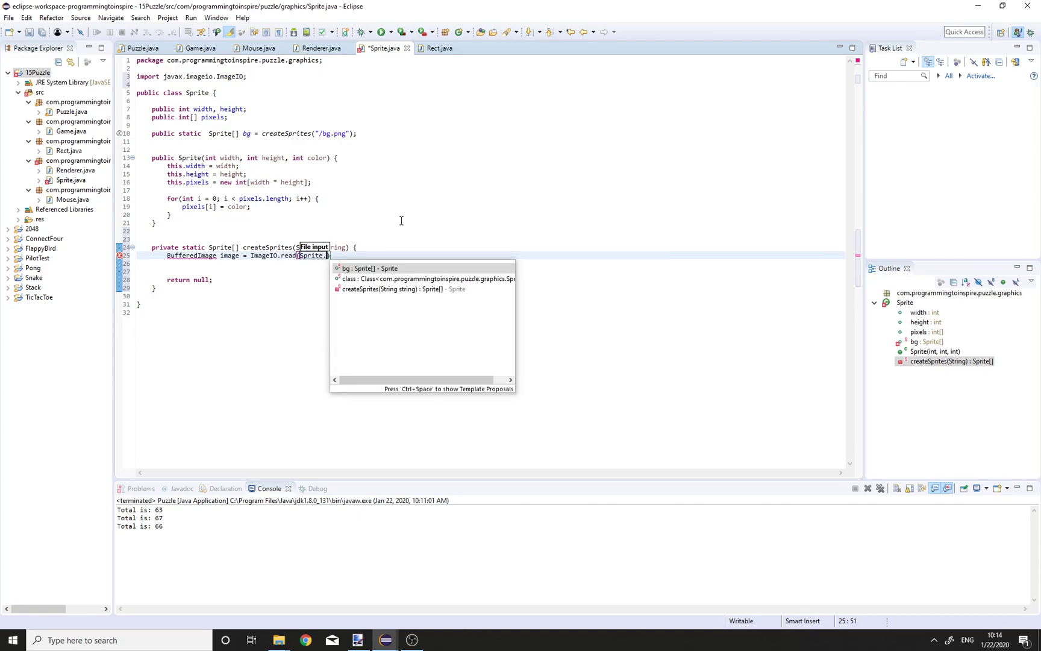
type("class.getResource(s")
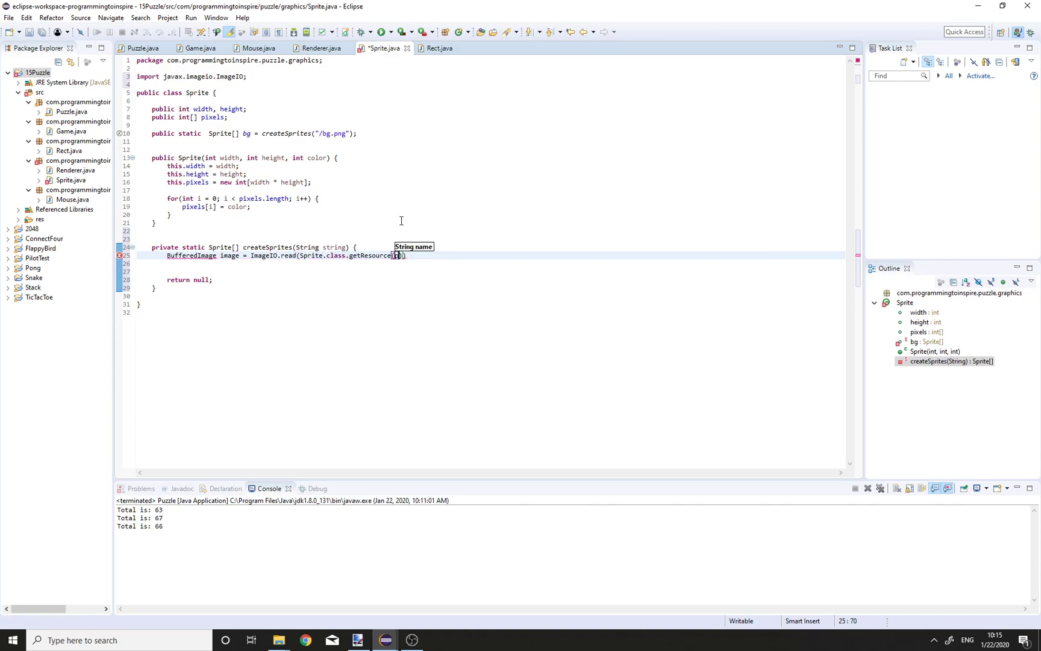
type("path")
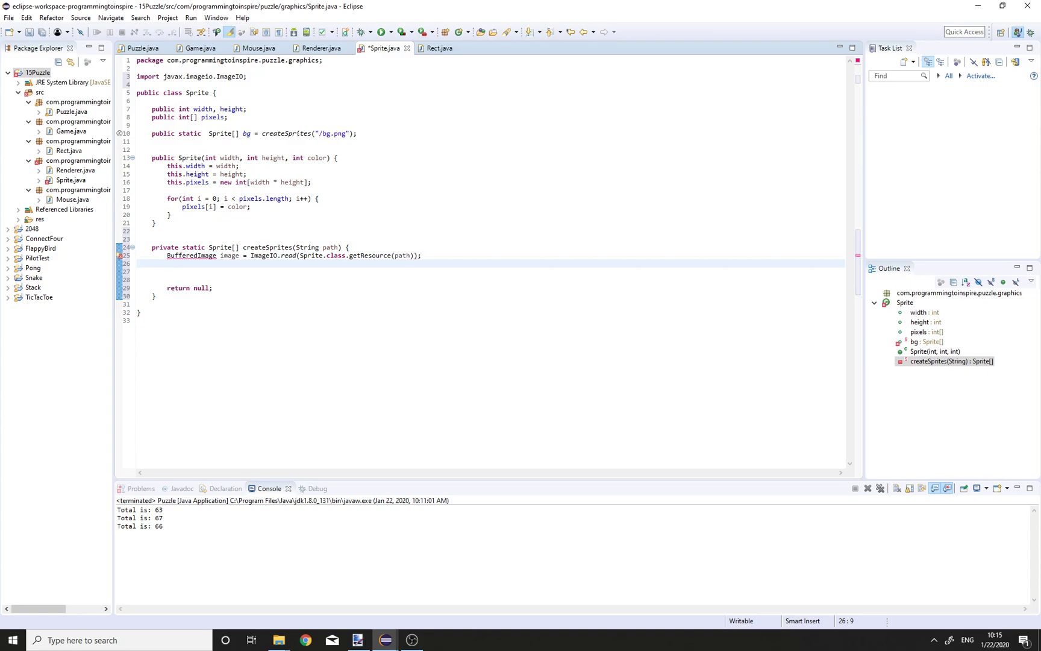
type("int w =")
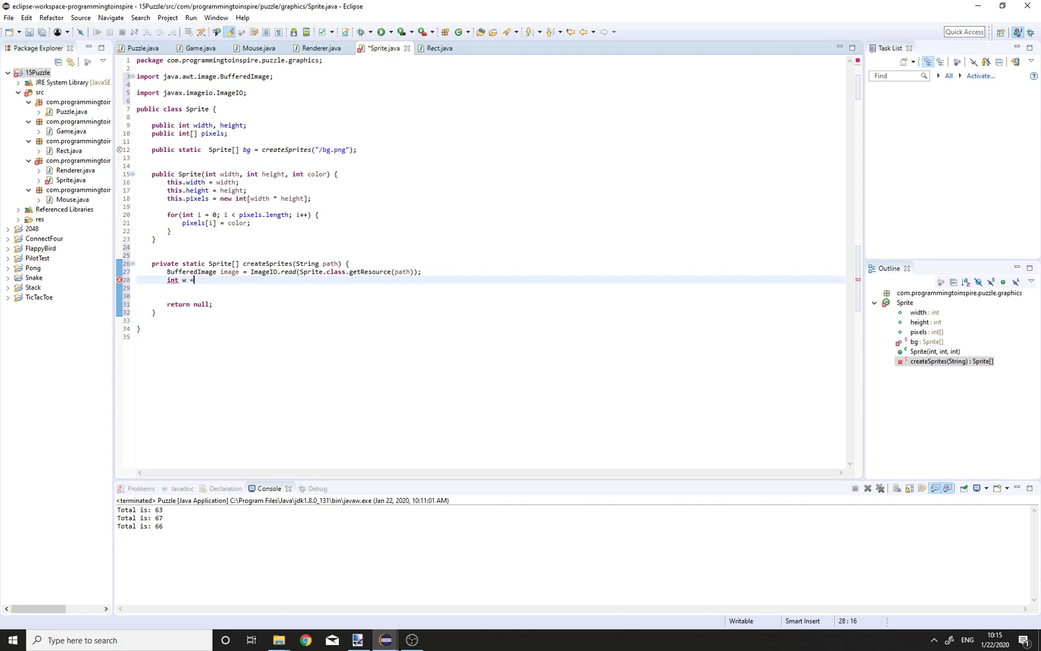
Read w = getWidth(), h = getHeight() and all pixels into int[] p via image.getRGB(0, 0, w, h, null, 0, w)
type("image.getWidth();")
left_click(483, 287)
type("int")
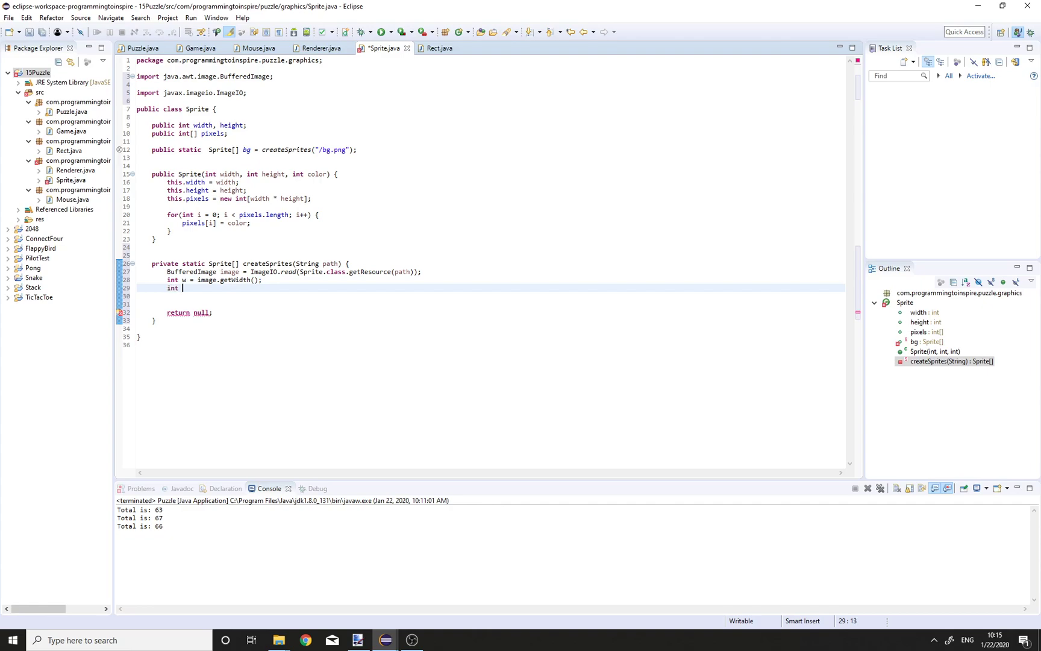
type("h = image")
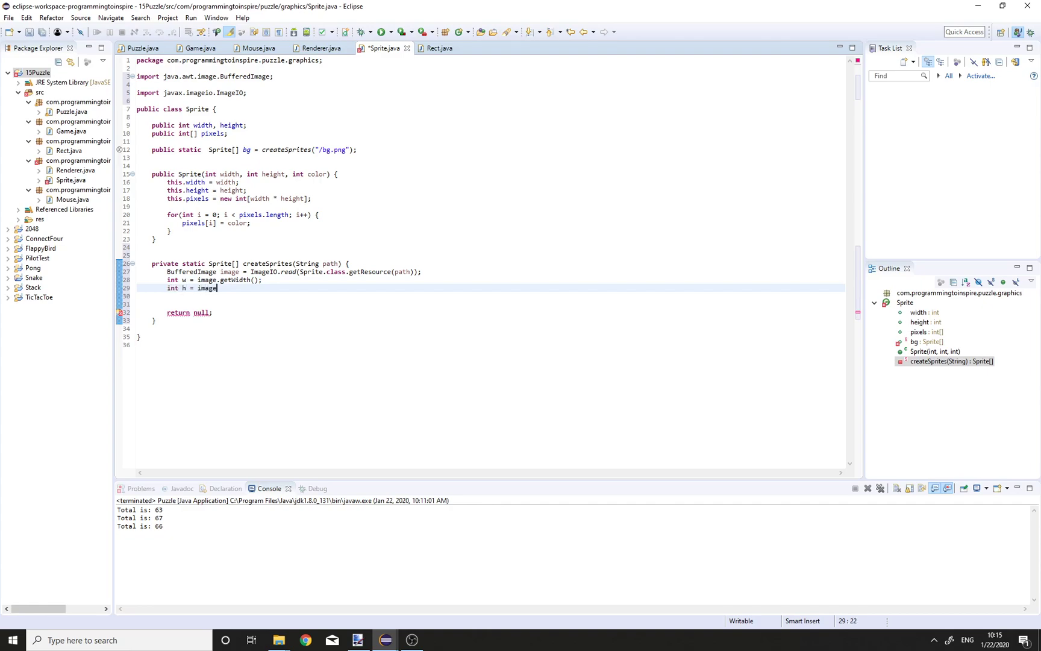
type(".getHeight();")
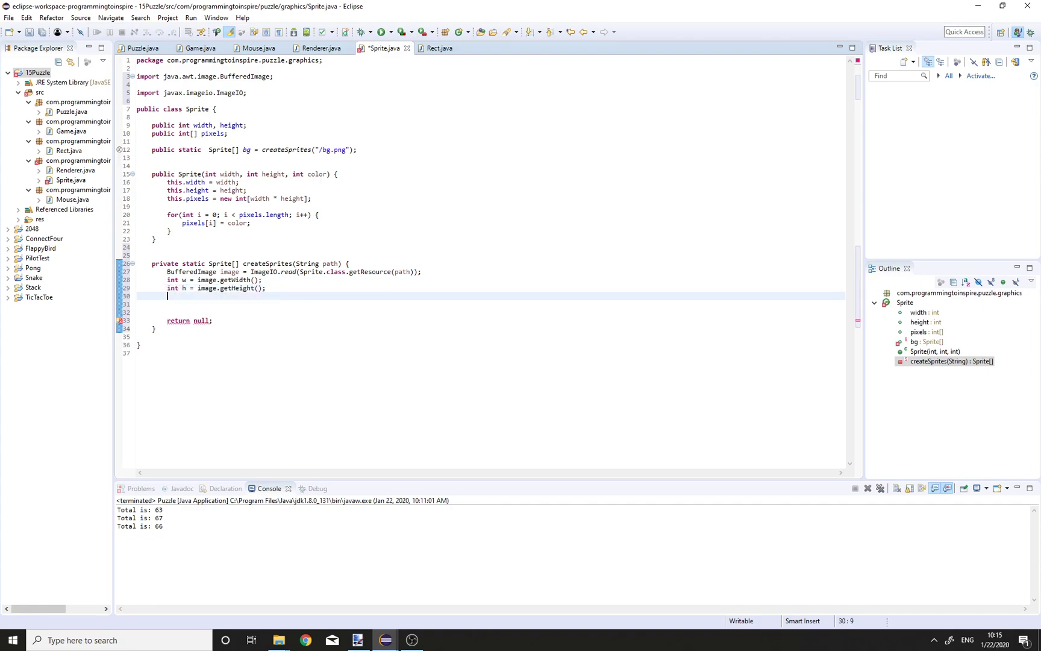
type("int[] p = image.")
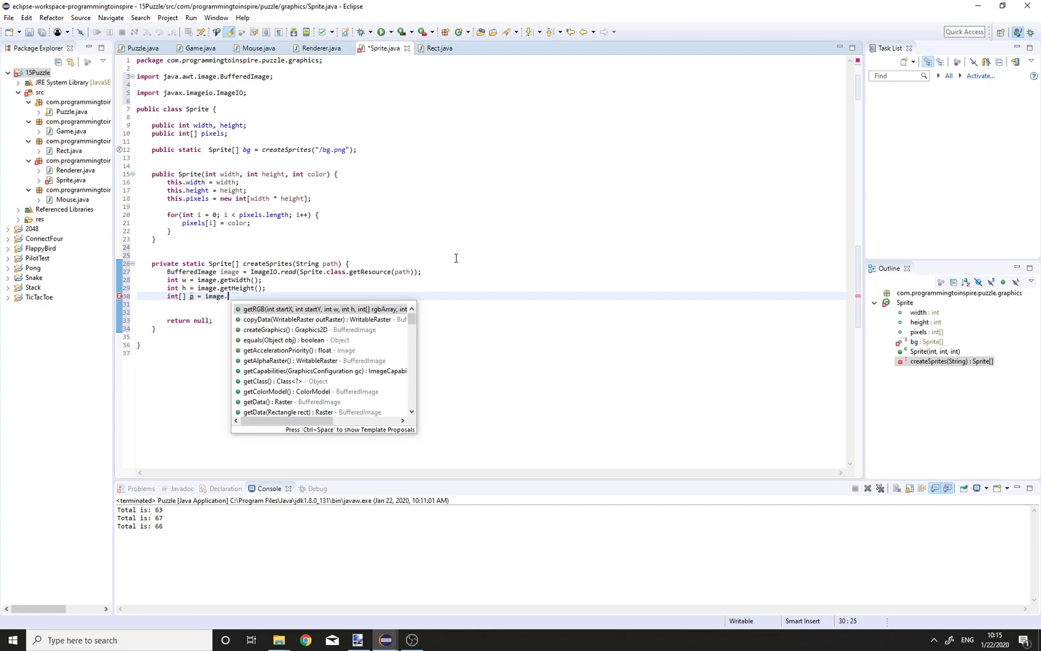
left_click(272, 309)
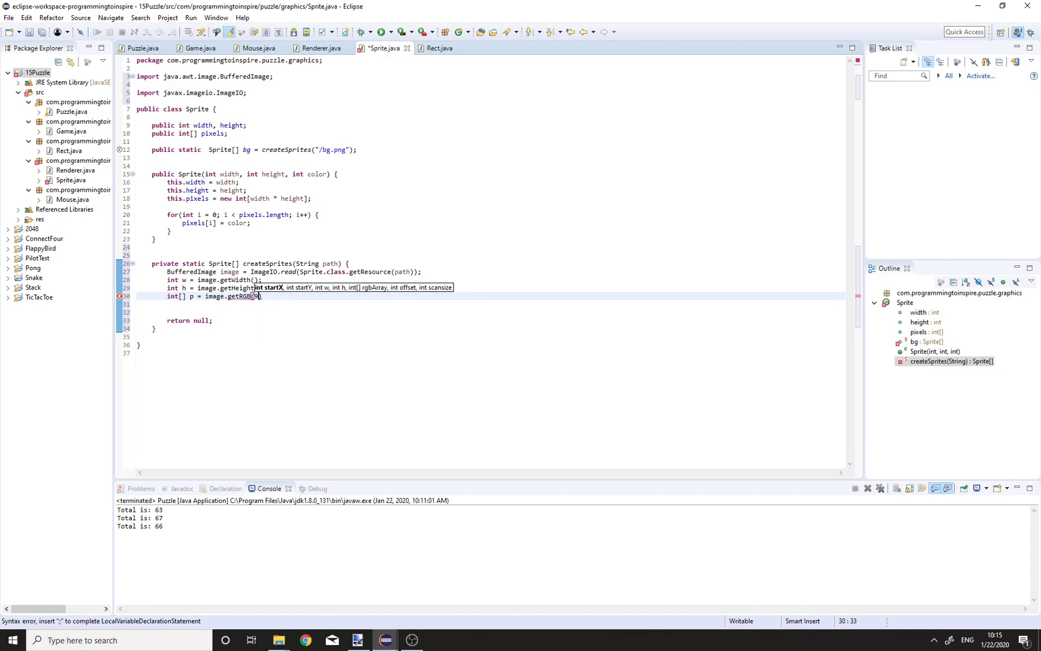
type("0, w,")
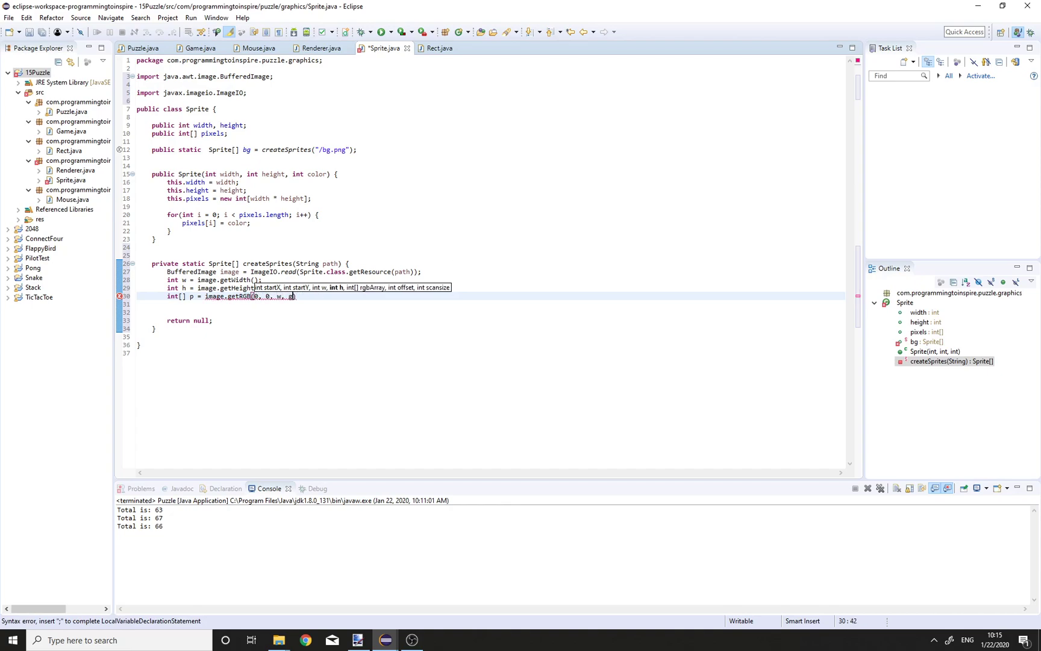
type("h")
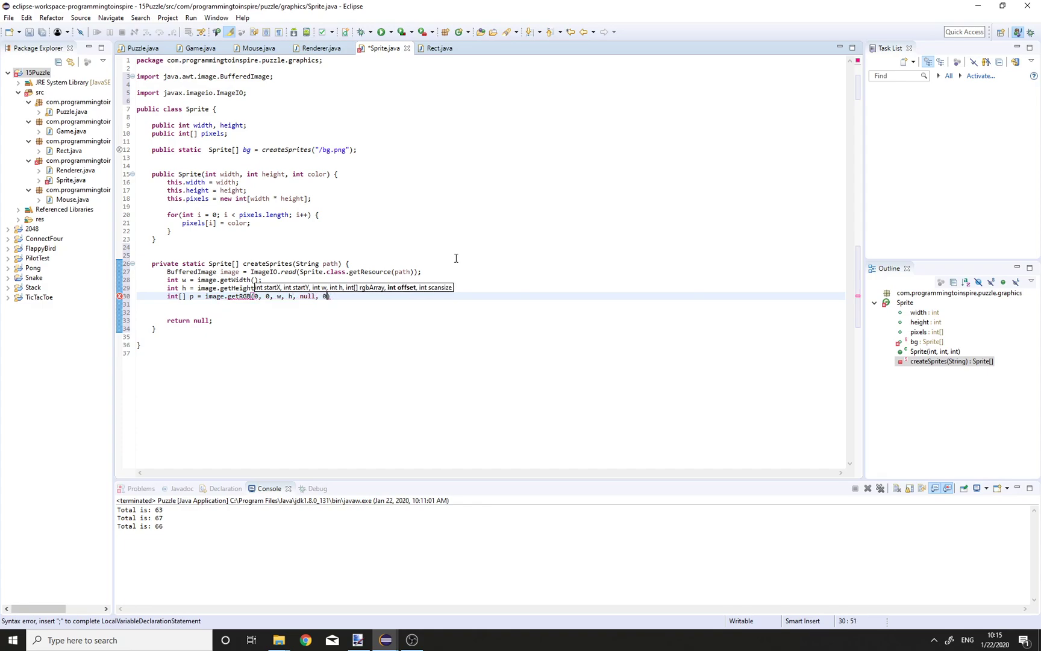
type("w);")
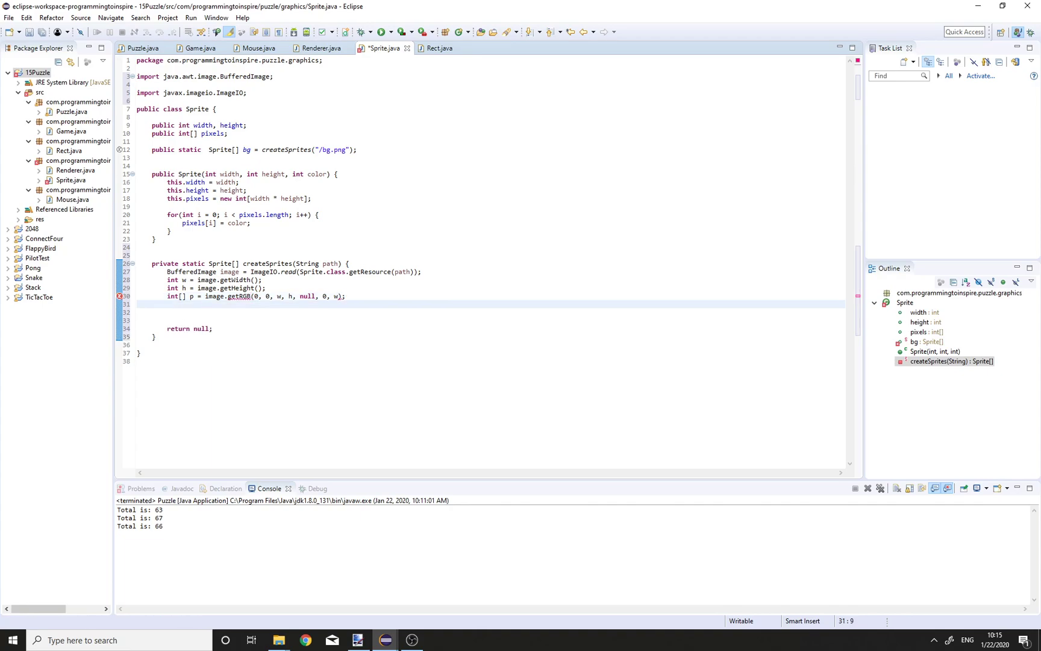
Create Sprite[] sprites = new Sprite[16] and nested 4×4 for loops over y and x
type("Sprite[]")
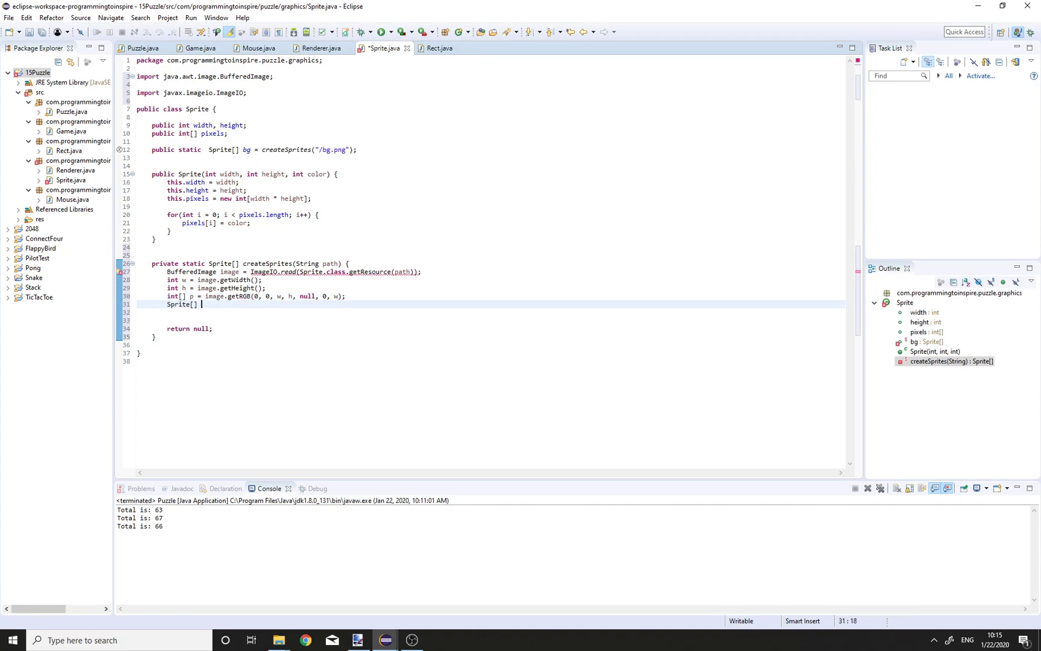
type("sprites = new Sprite[")
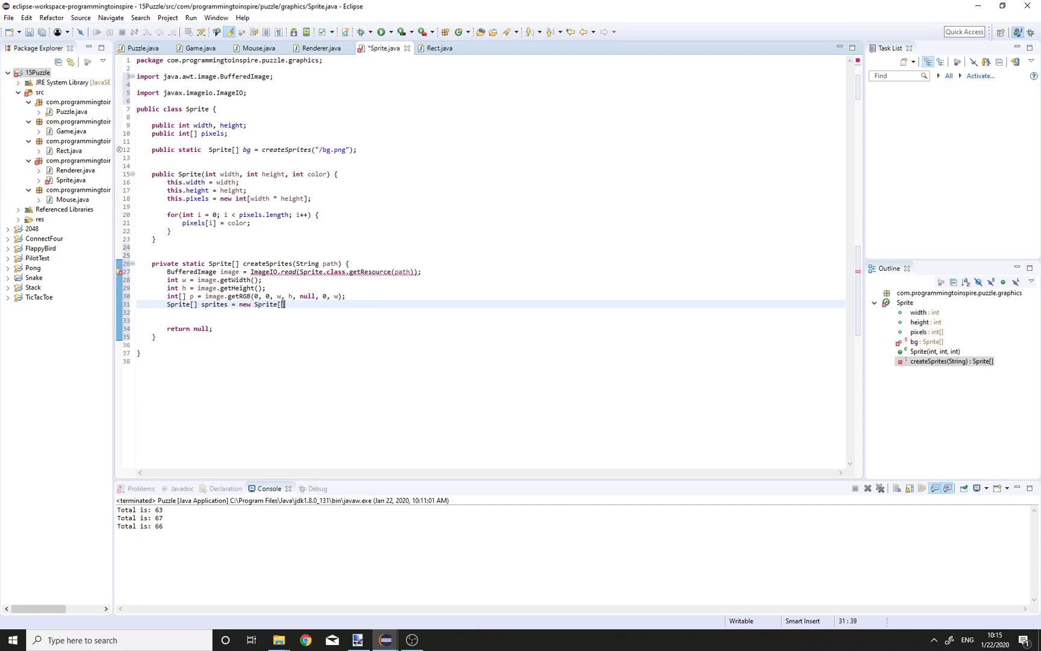
type("16];")
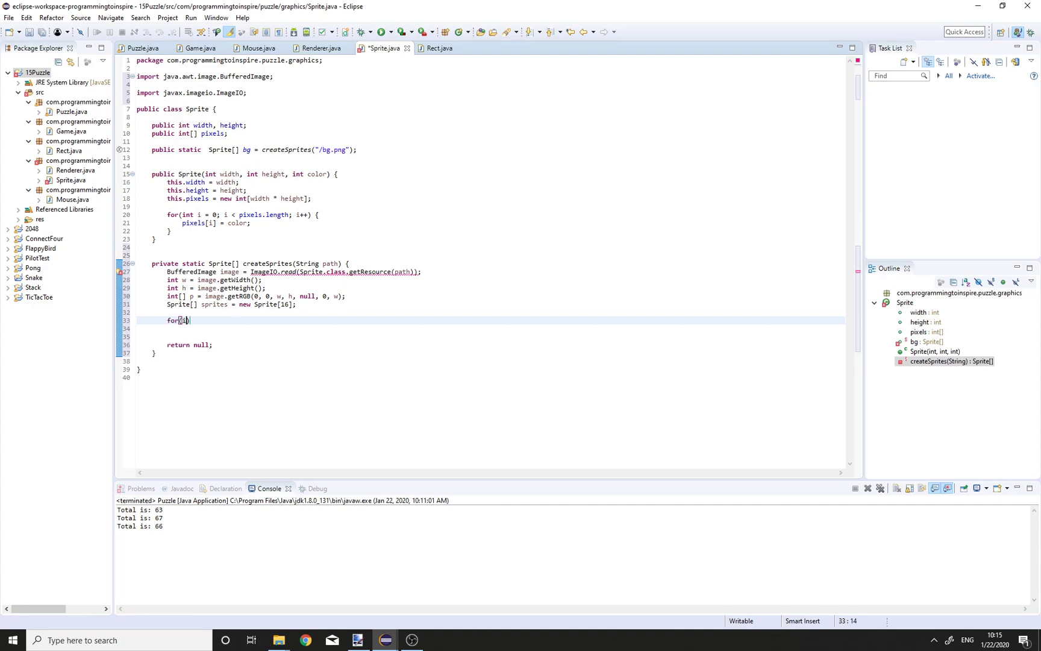
type("int x")
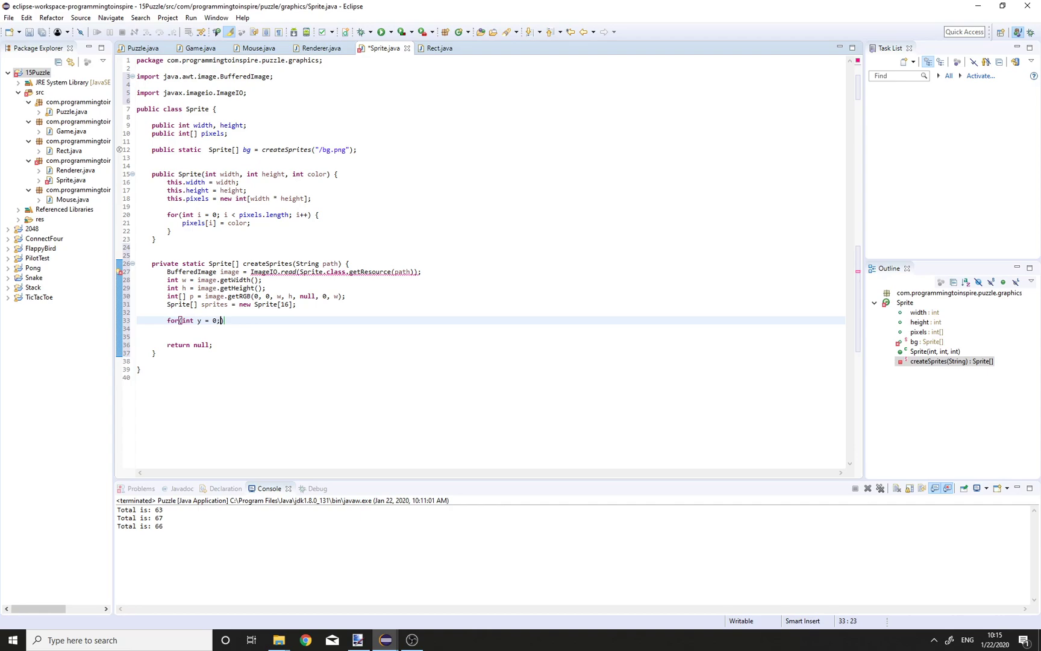
type("y < 4;")
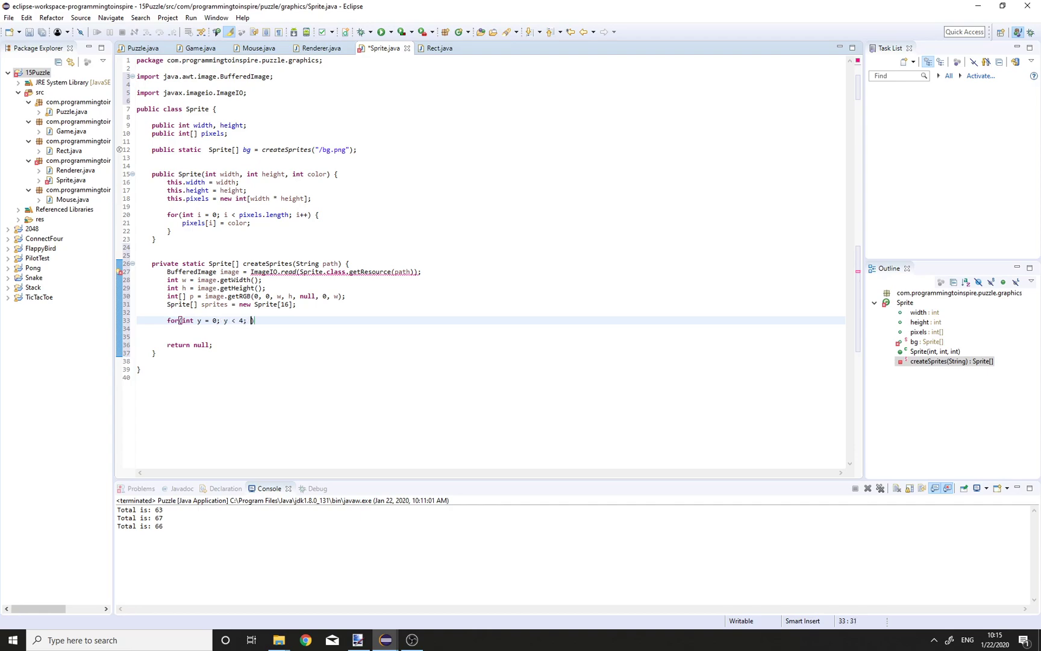
type("y++) {")
left_click(491, 328)
type("for(int x = 0; x < 4;")
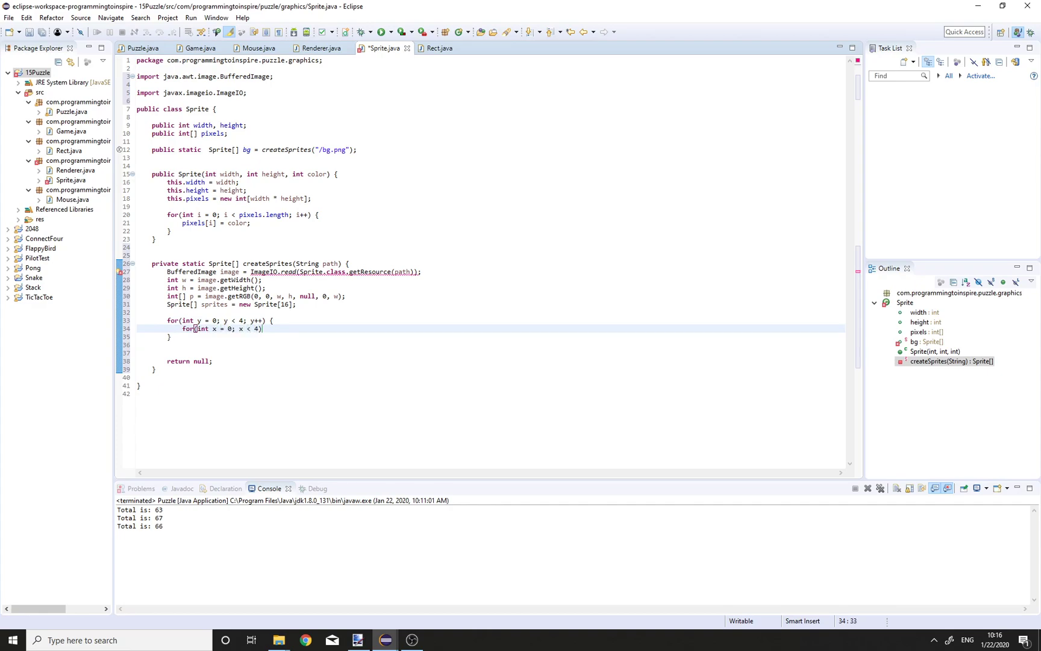
type("x++)")
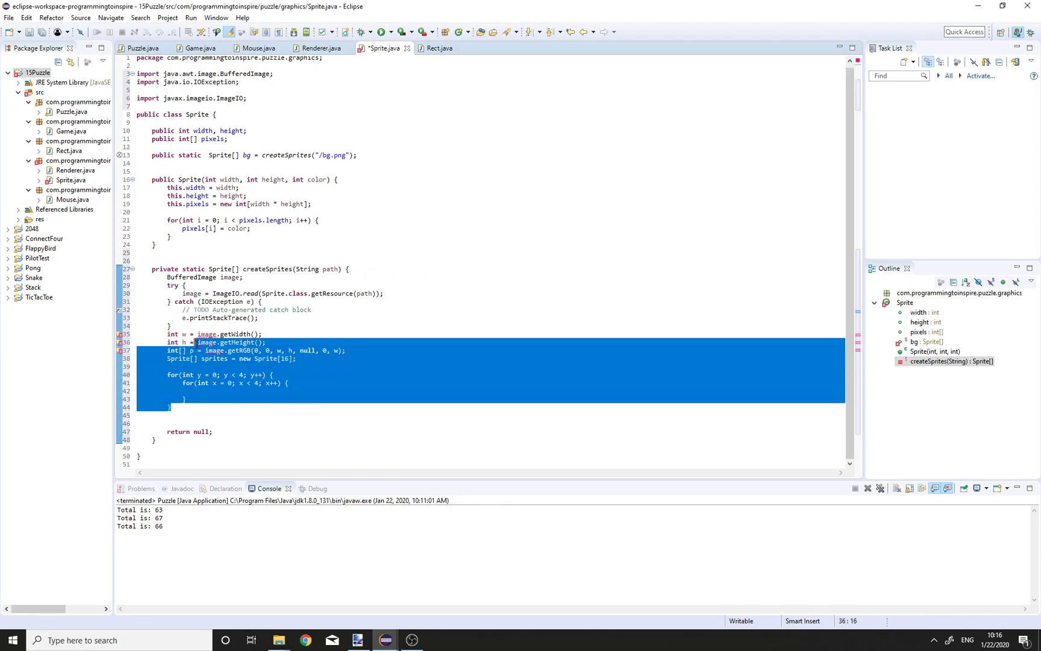
Move the image-processing lines inside the try block and declare int[] pp = new int[100 * 100]; per tile
key("Delete")
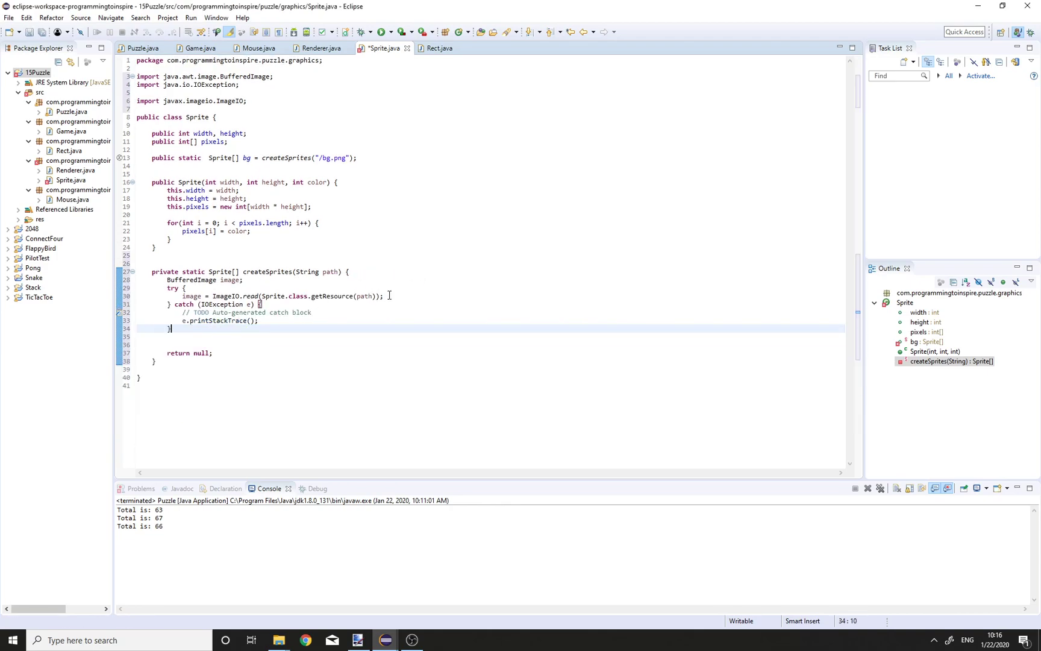
type("int w = image.getWidth();")
type("for(int x = 0; x < 4; x++) {")
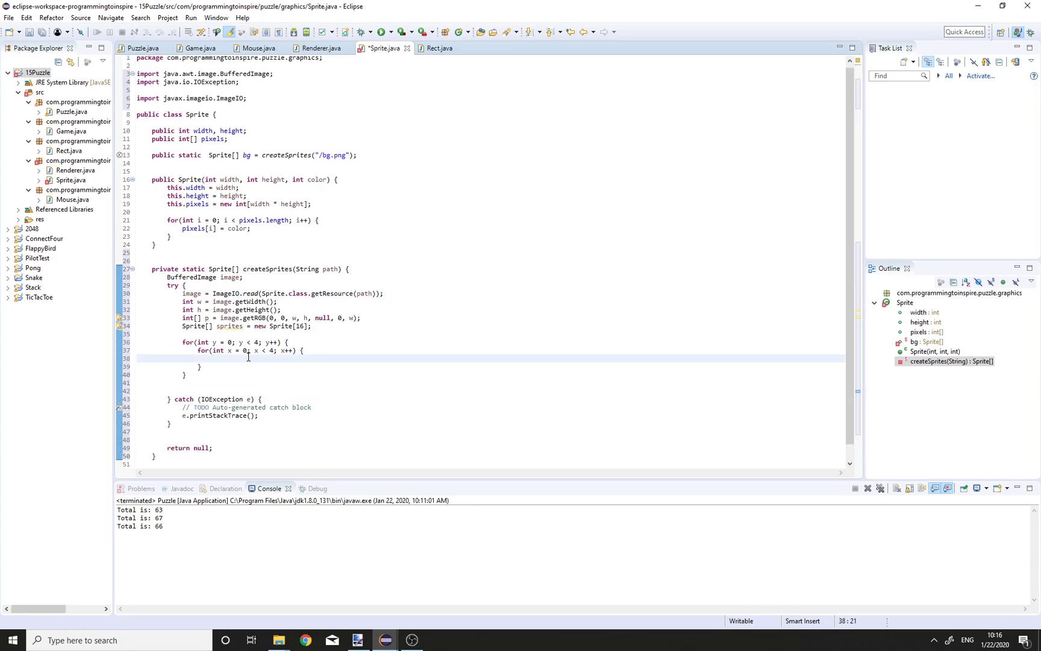
type("i")
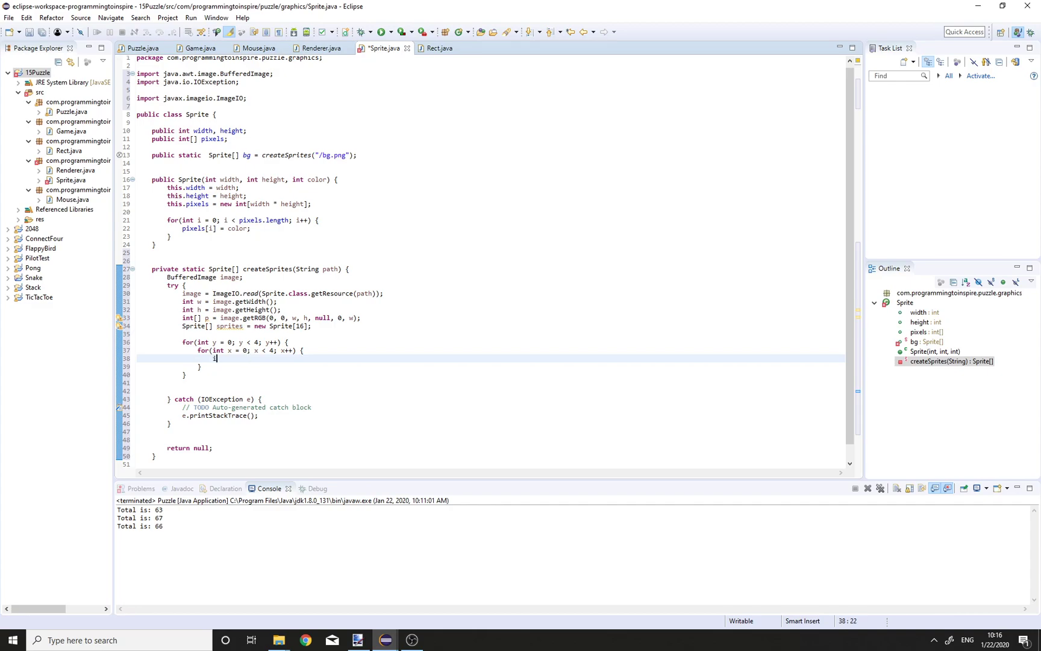
type("int[] pp = new in")
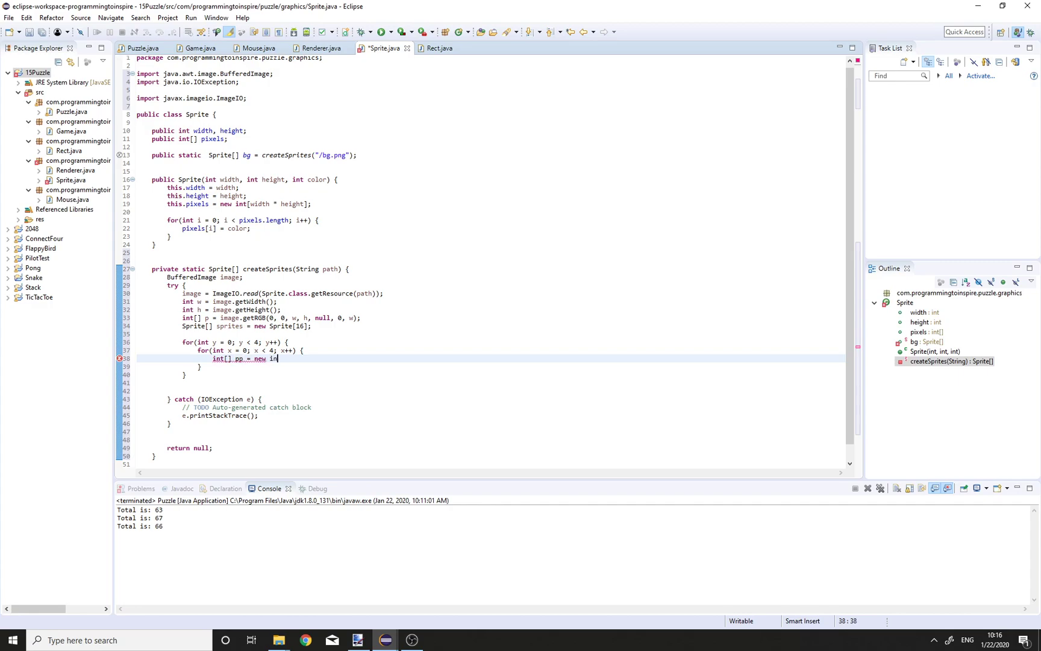
type("t[100]")
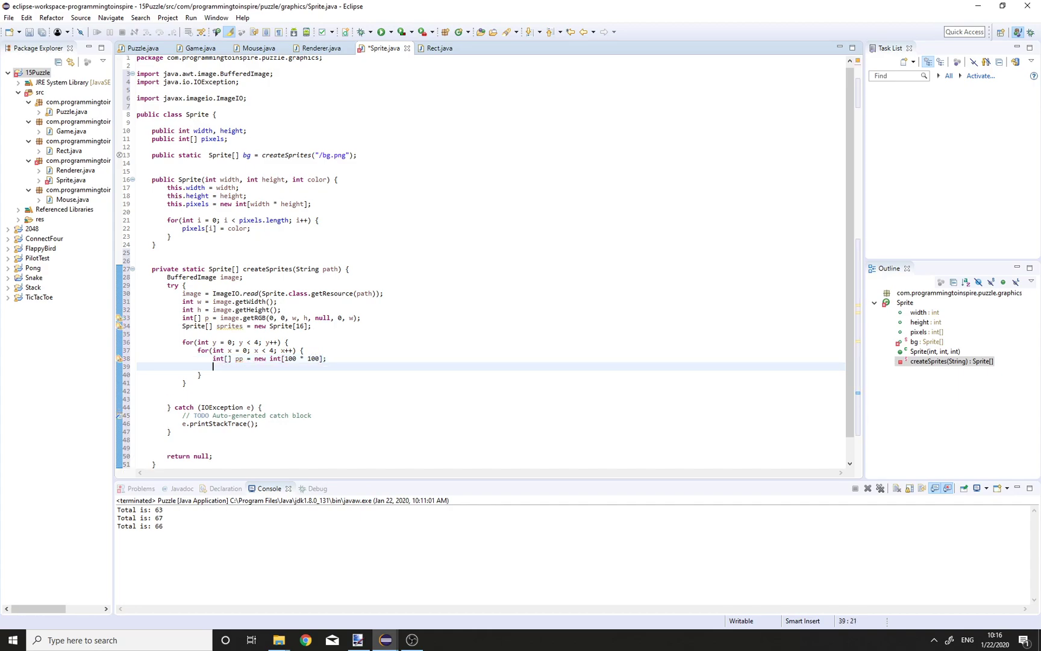
Begin nested yy and xx loops running from 0 to 100 inside the tile loops
type("for(int y)")
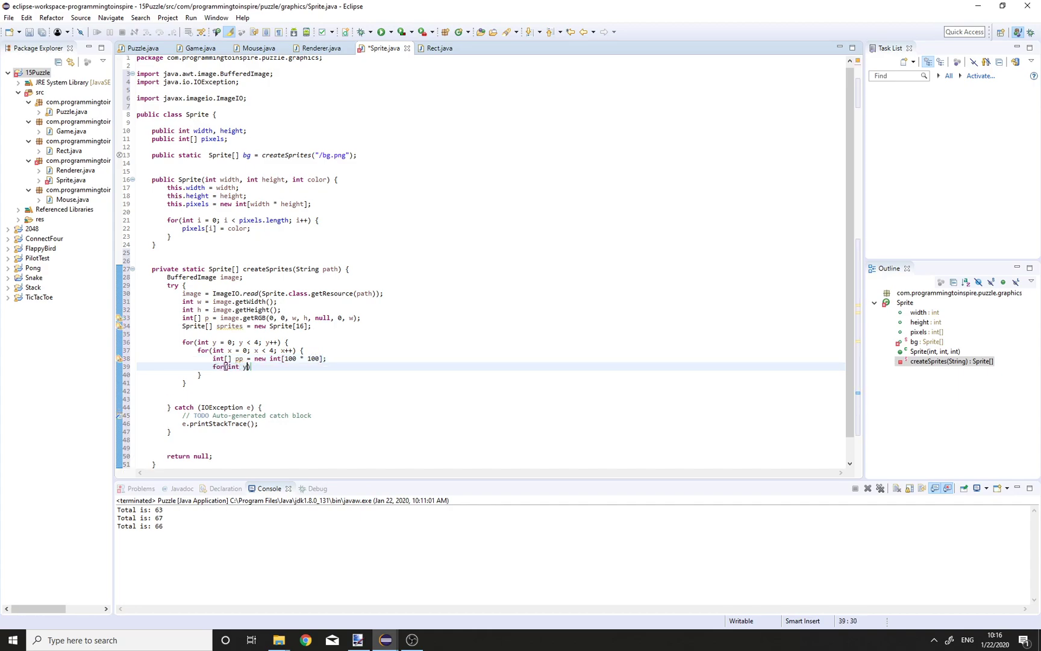
type("y = 0; yy <")
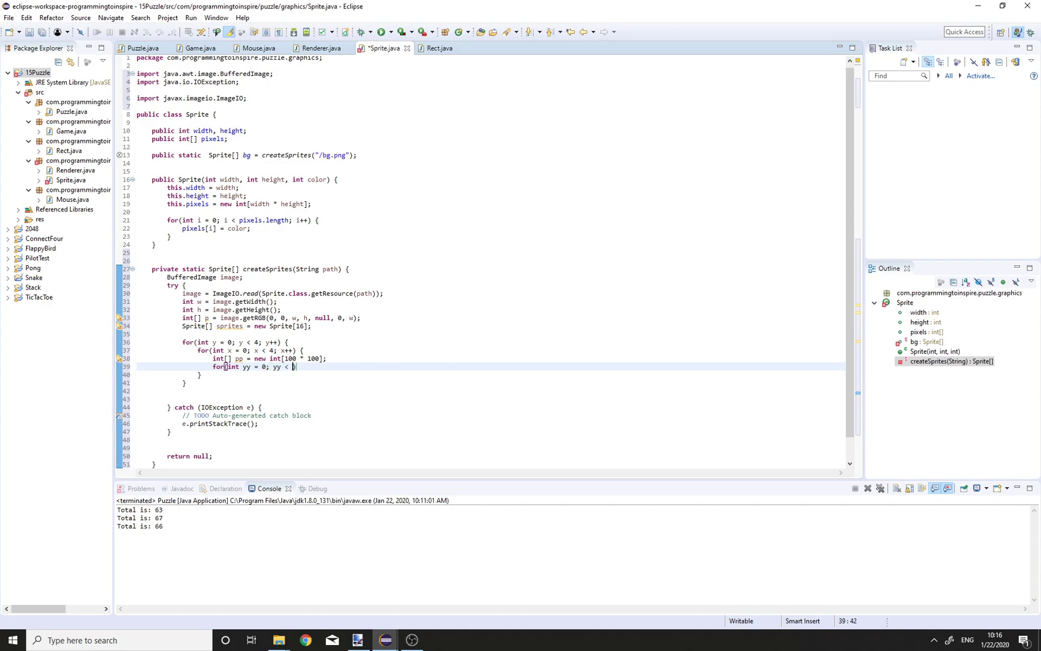
type("100; yy++")
type("for(int xx = 0; xx < 100; xx++) {")
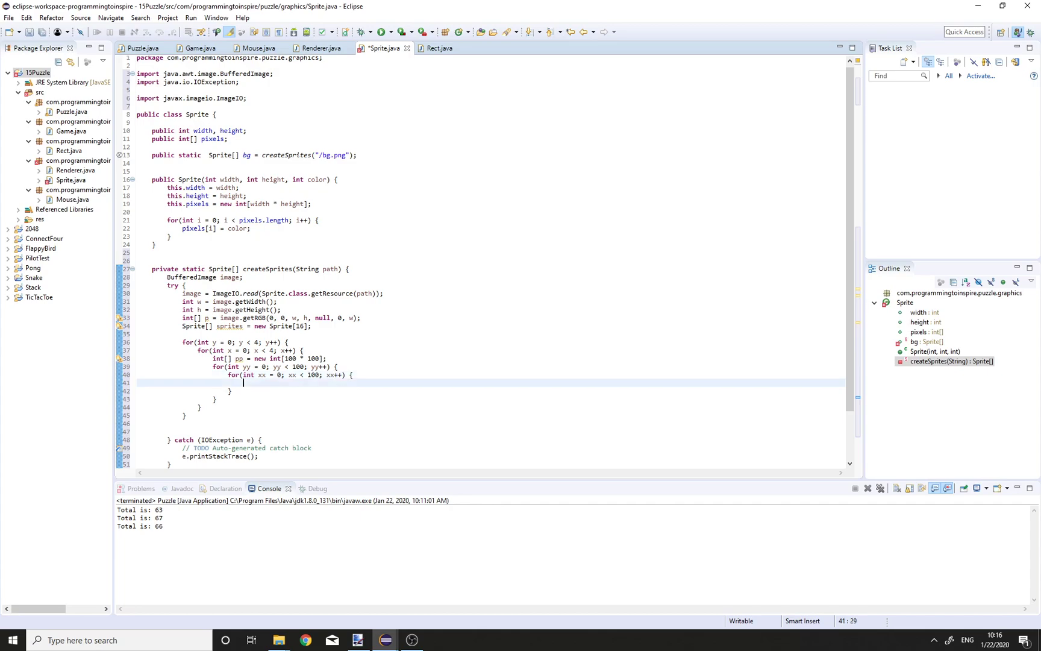
Copy each tile pixel from p into pp[xx + yy * 100] inside the inner loops
type("pp[xx + yy * 100")
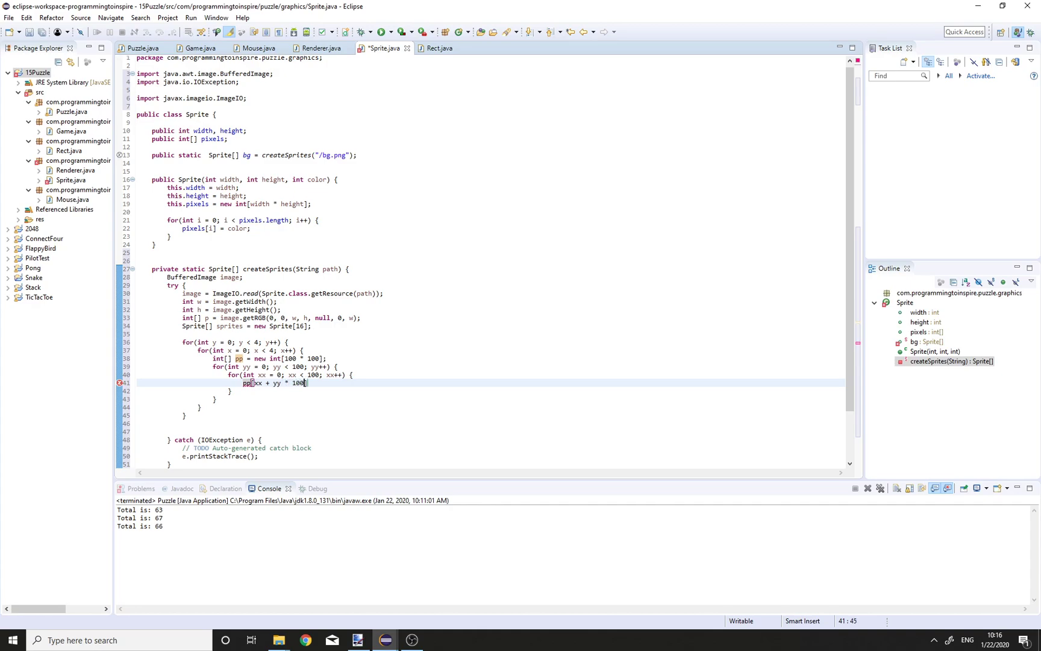
type("= p[(x * 100 + xx) +")
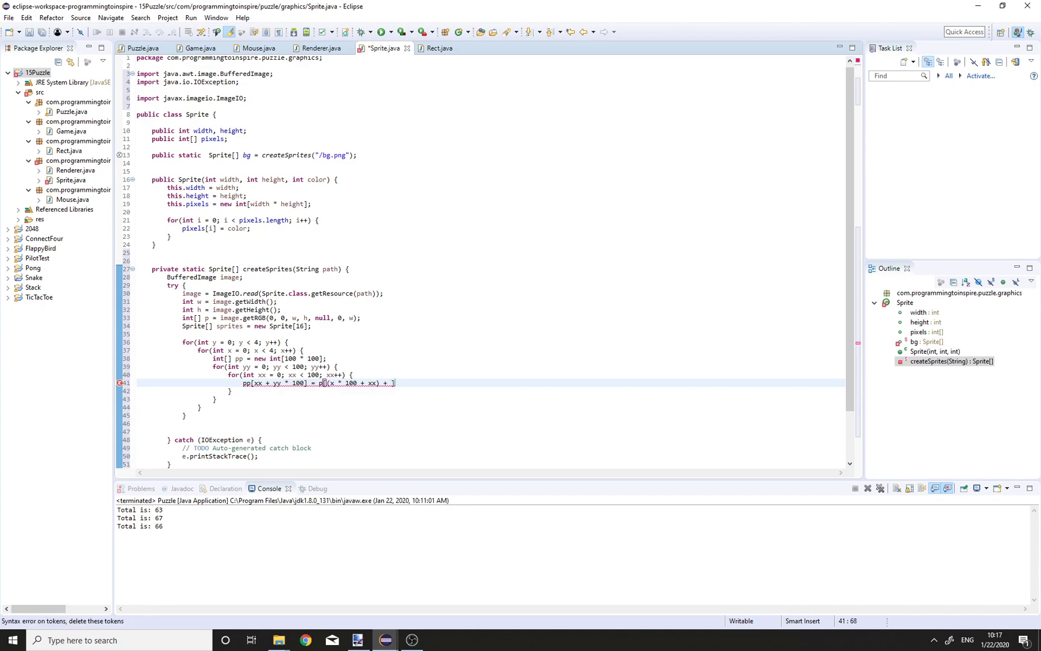
type("y)]")
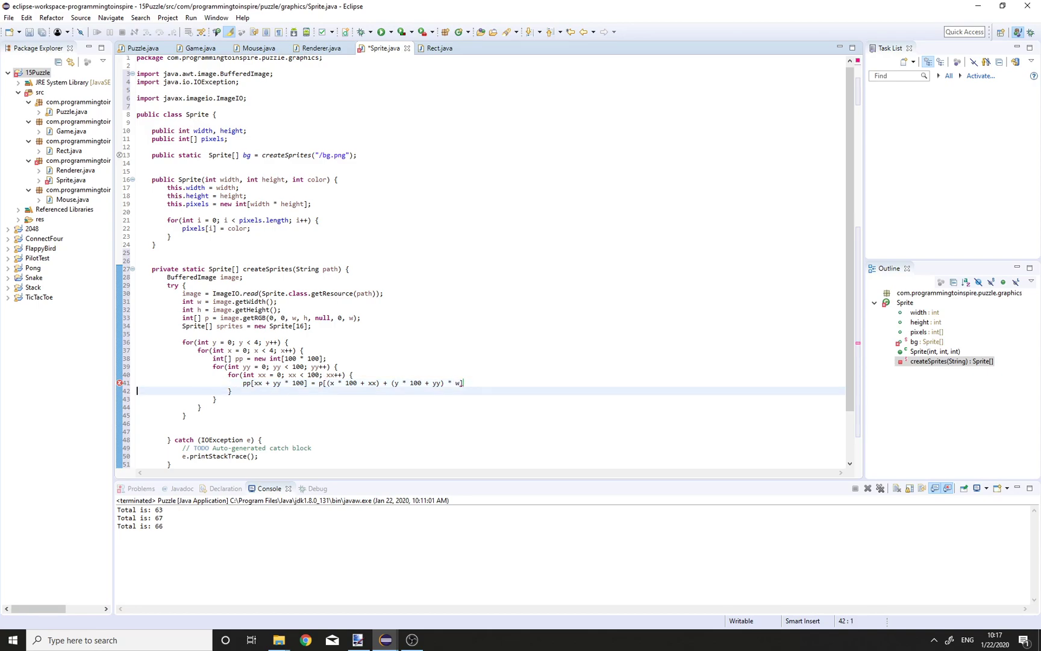
type(";")
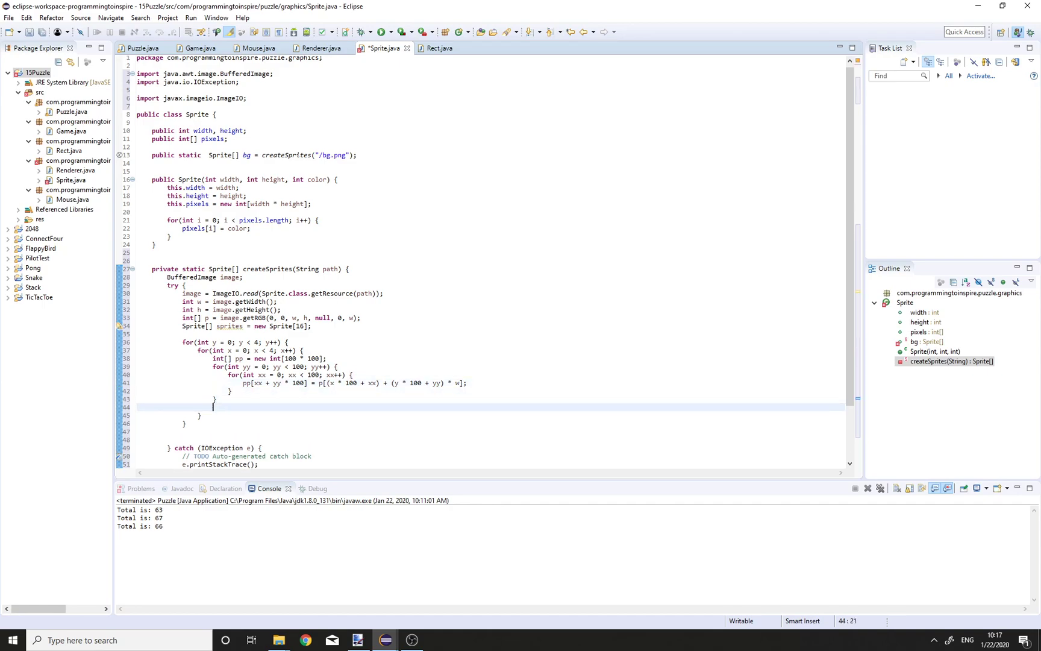
Store sprites[x + y * 4] = new Sprite(pp); after the inner loops
type("sprites[x + y *")
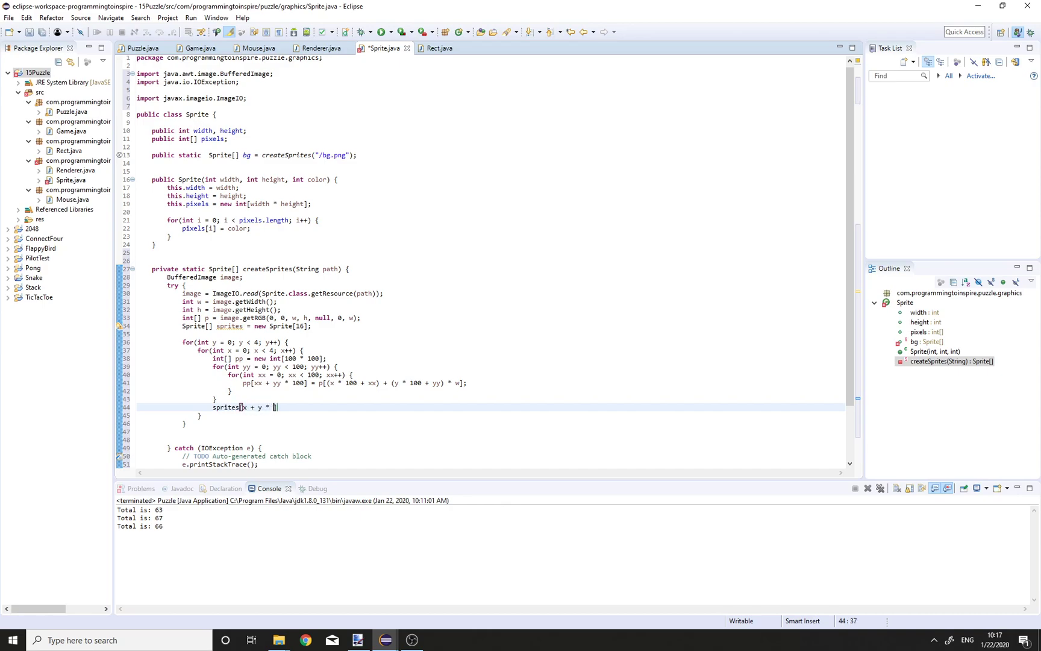
type("4]")
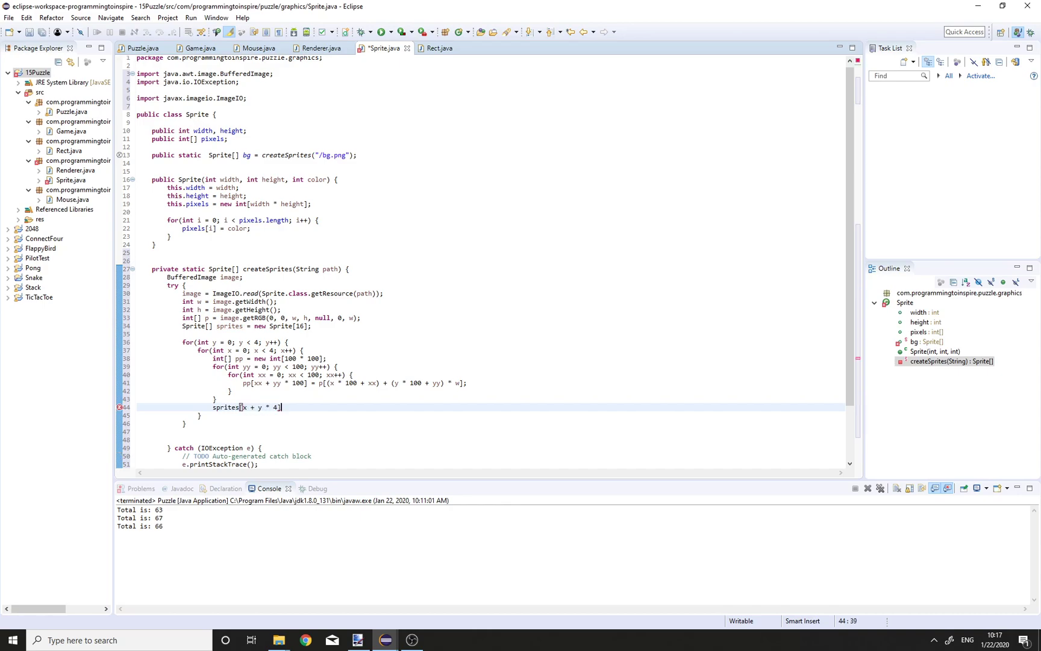
type("= new SP")
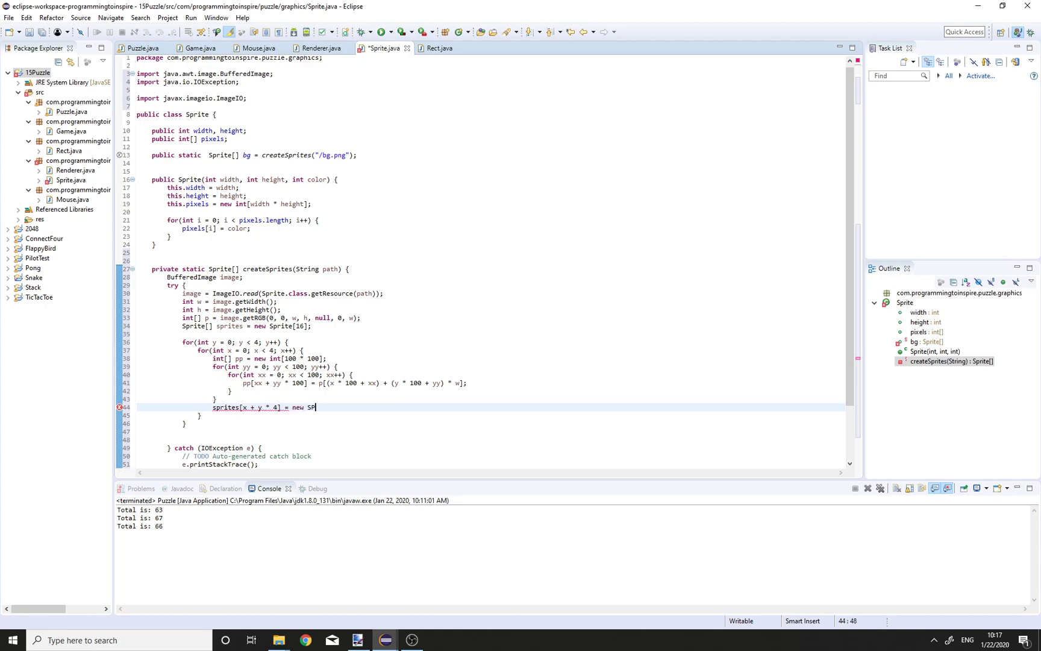
type("rite")
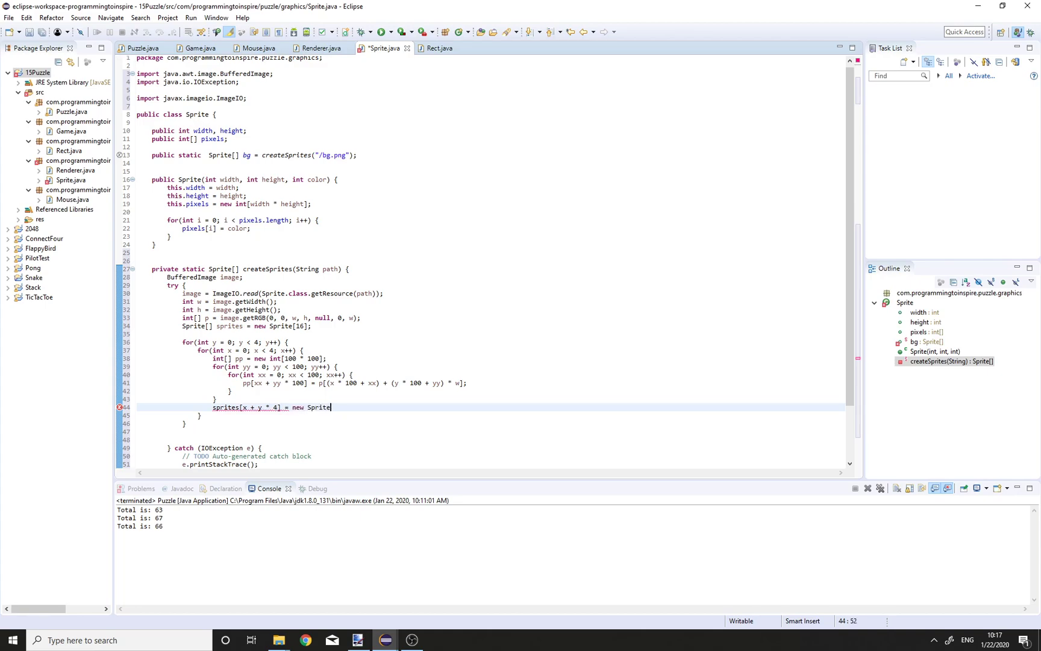
type("(pp);")
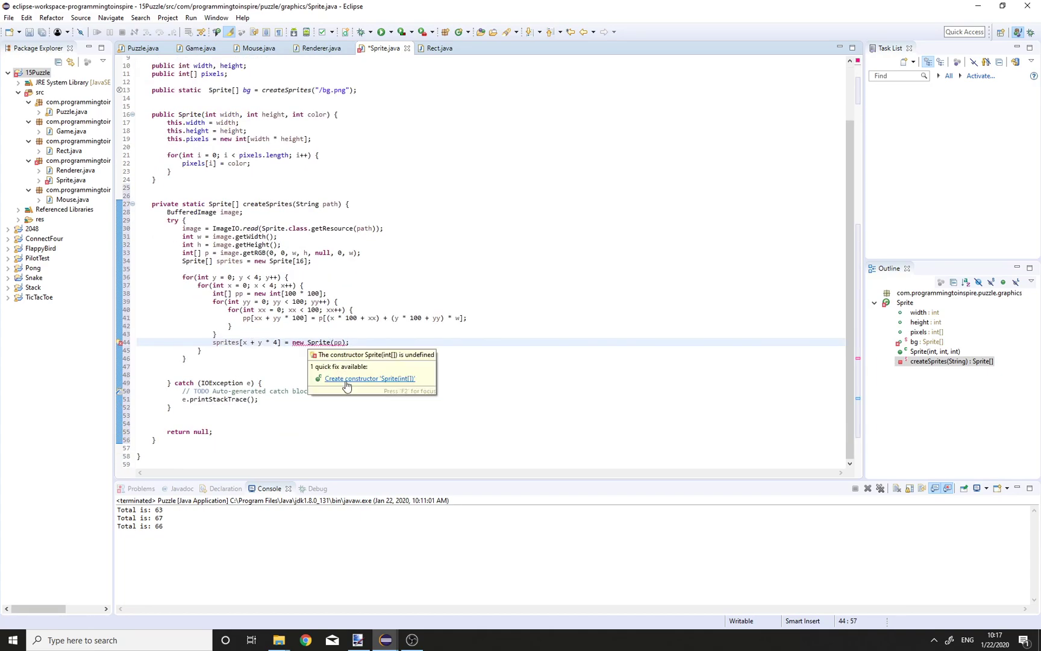
Quick-fix create the Sprite(int[]) constructor and add return sprites; at the end of the try block
left_click(370, 379)
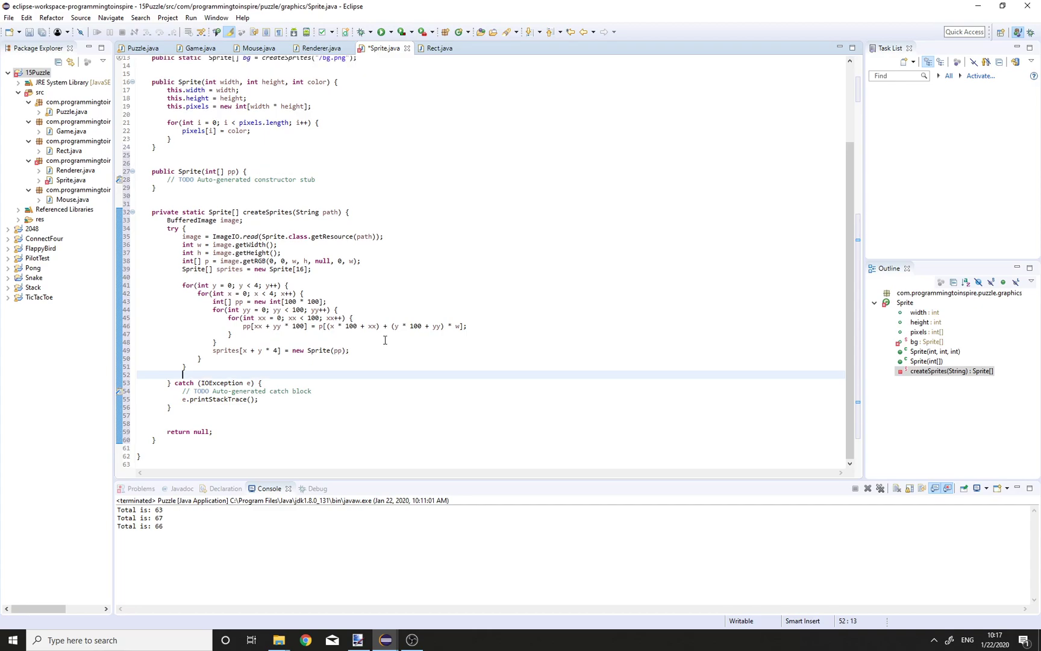
type("return")
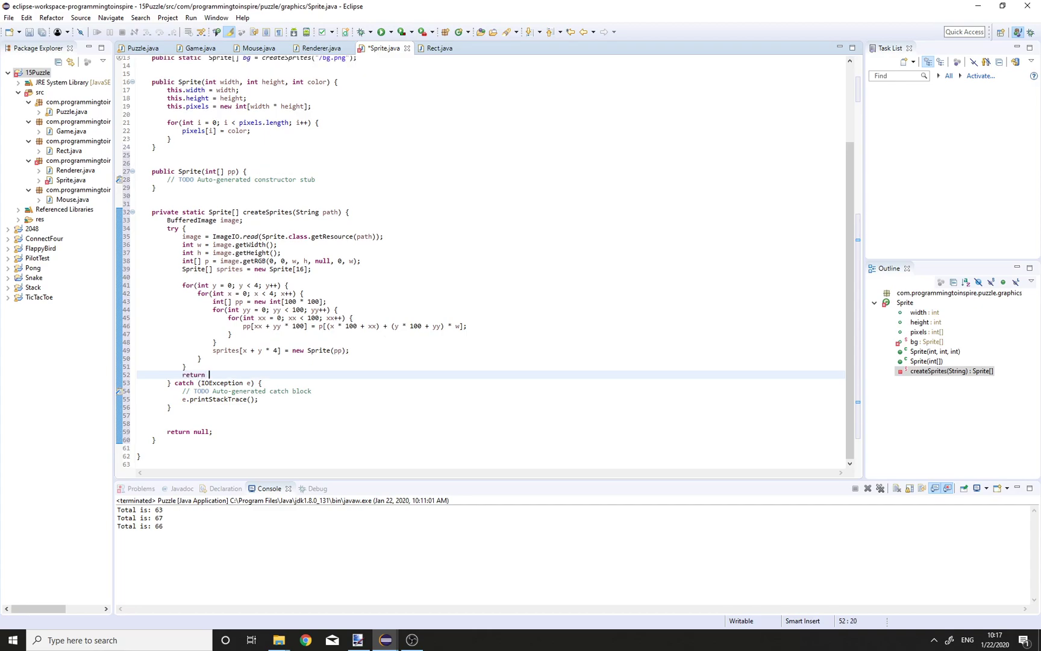
type("sprites;")
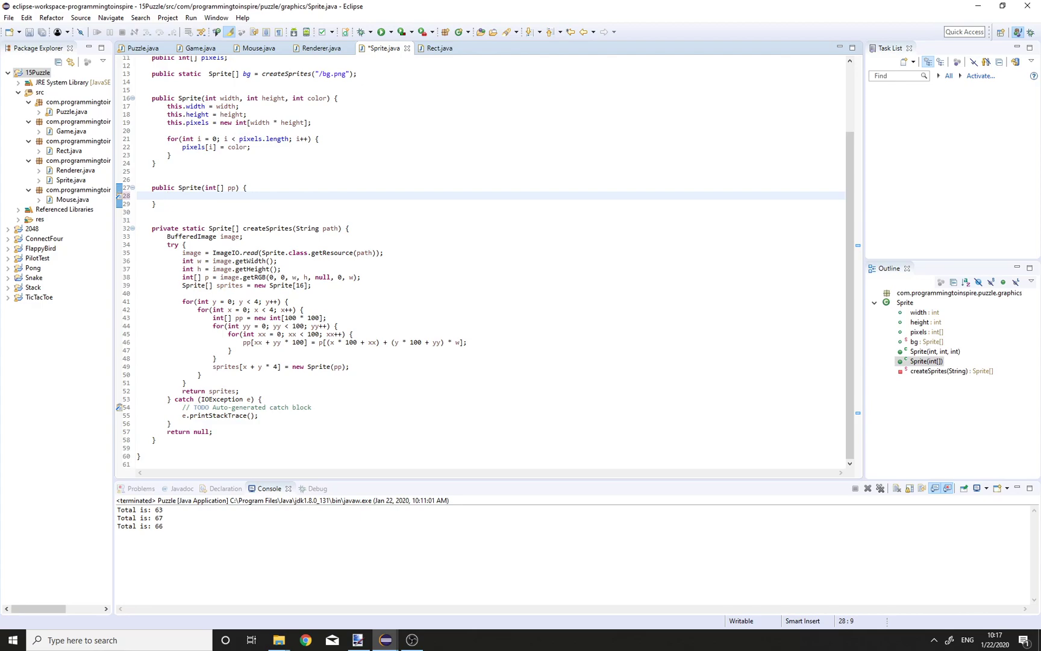
In Sprite(int[] pp), set this.width and this.height to 100 and allocate the pixels array
type("thi")
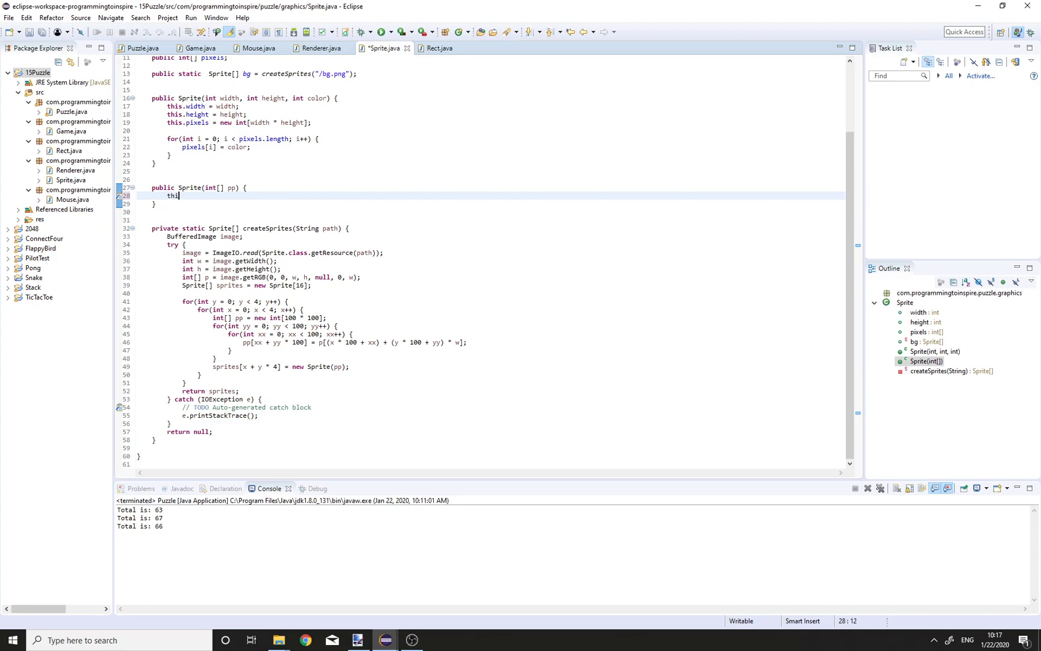
type("s.width = 100;")
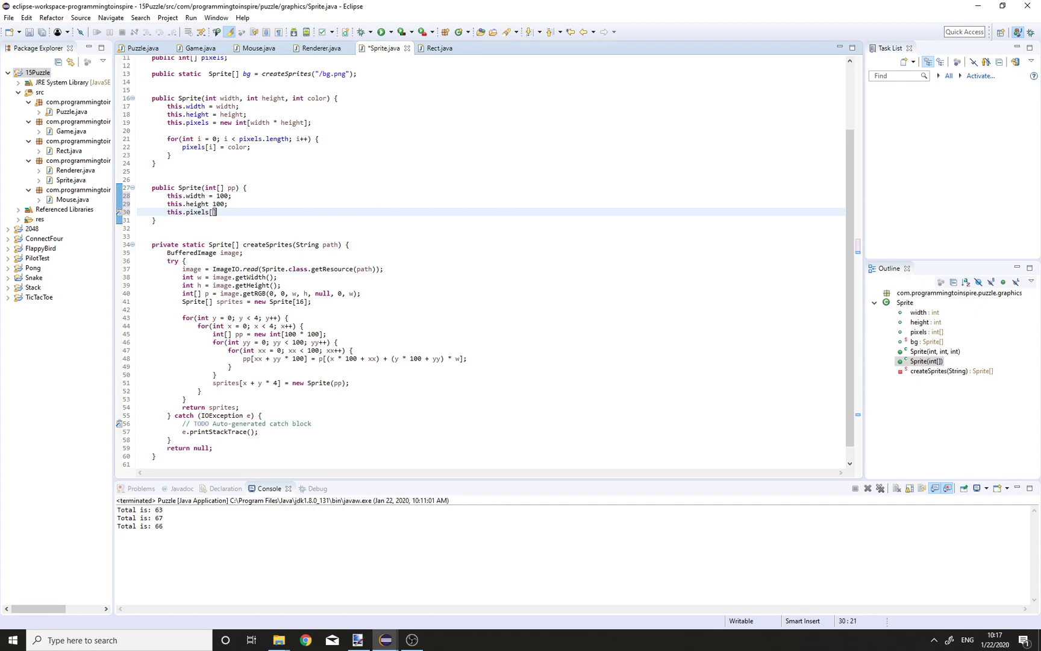
type("= new int[")
type("for")
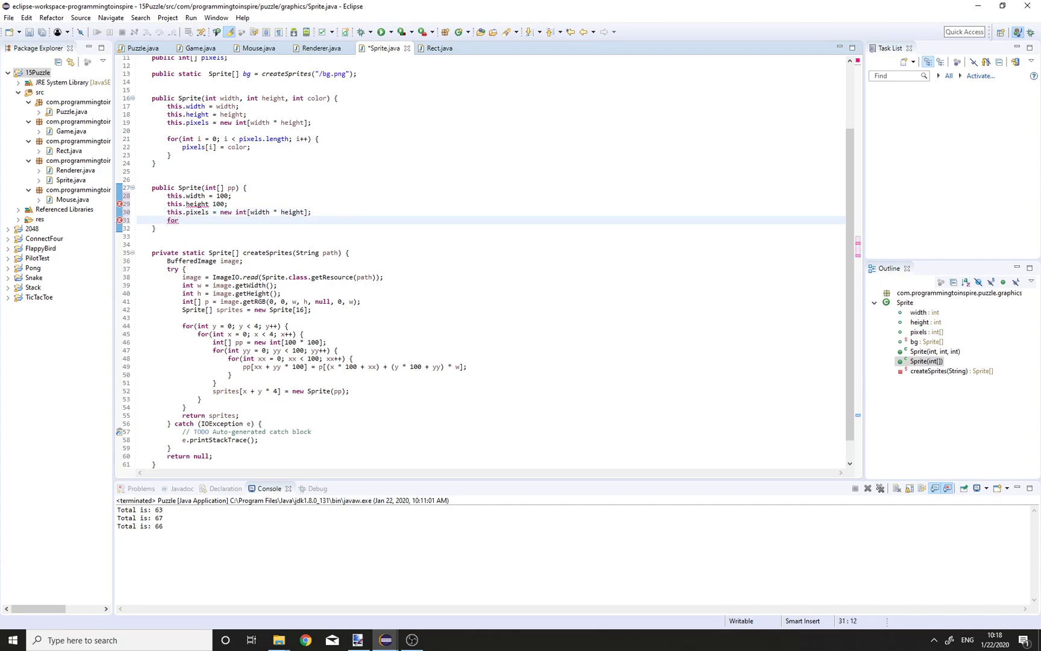
Add nested y/x loops copying pp into pixels, save, and switch to Game.java
type("(int i = )")
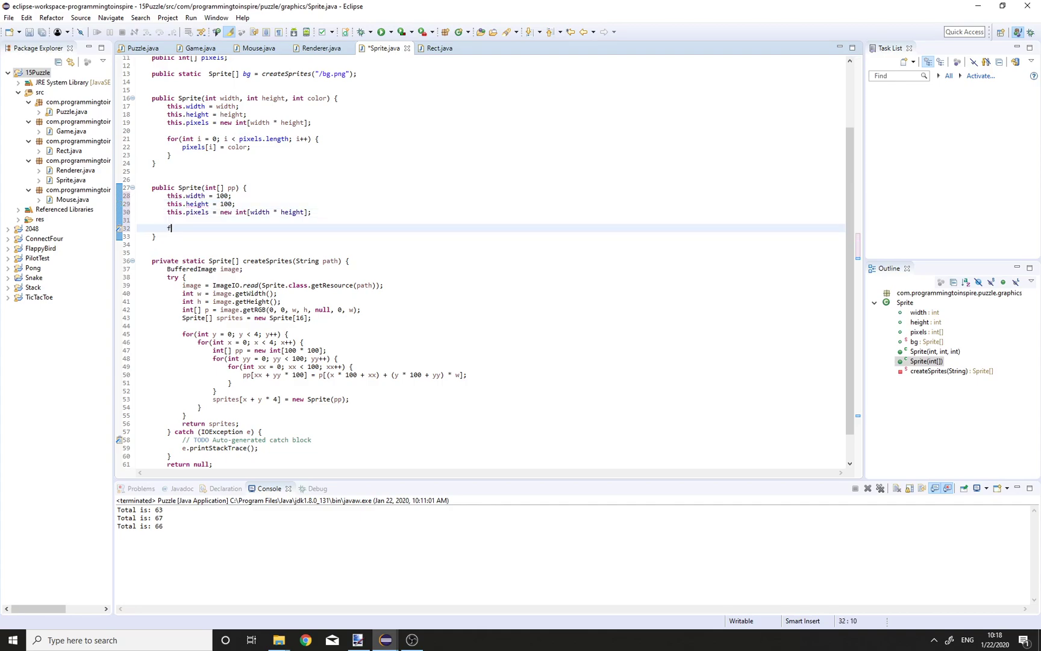
type("or(int y = 0; y < height;")
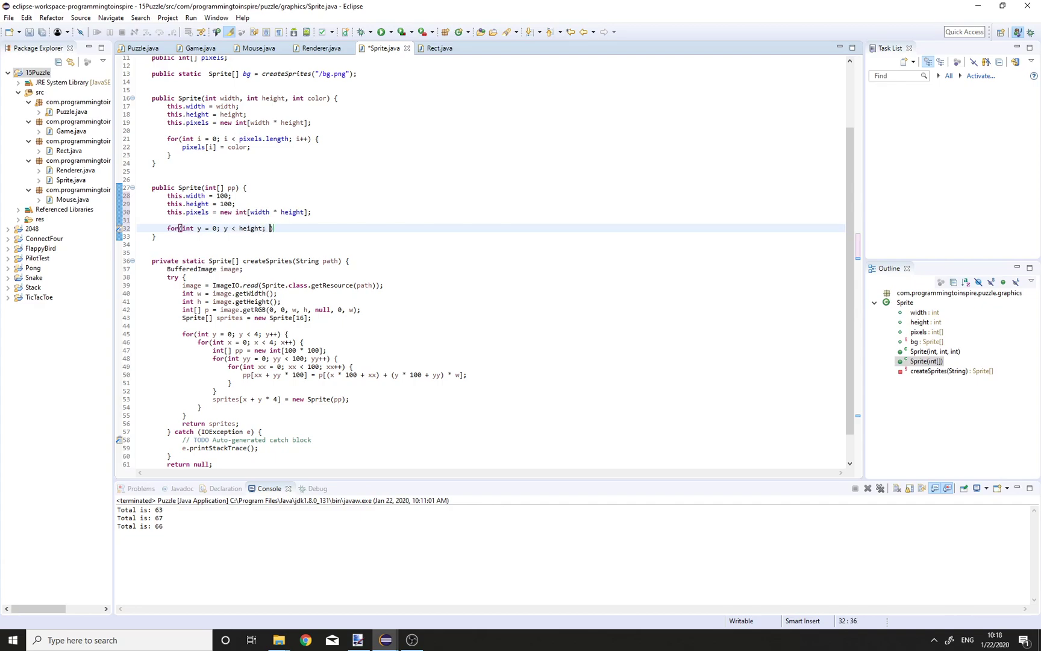
type("y++) {")
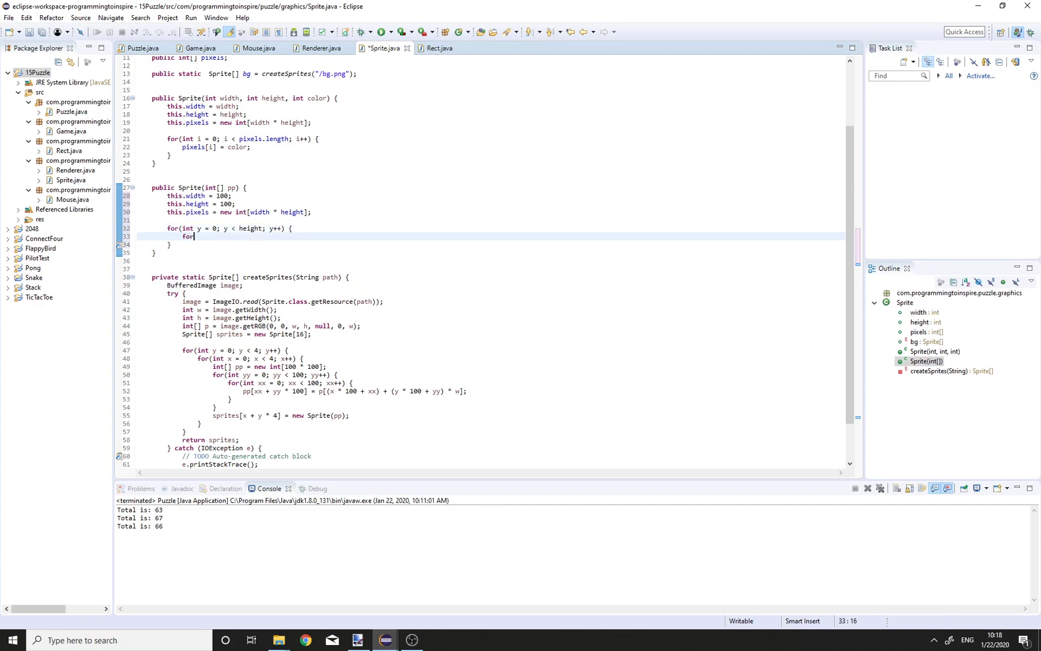
type("(int x = 0;")
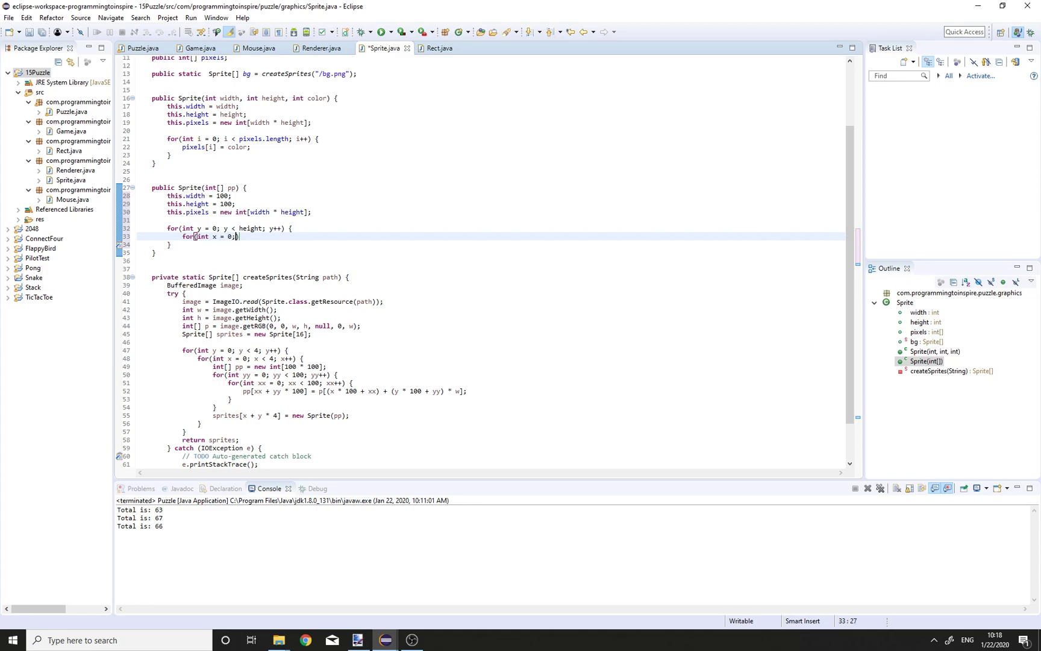
type("x , width; x++")
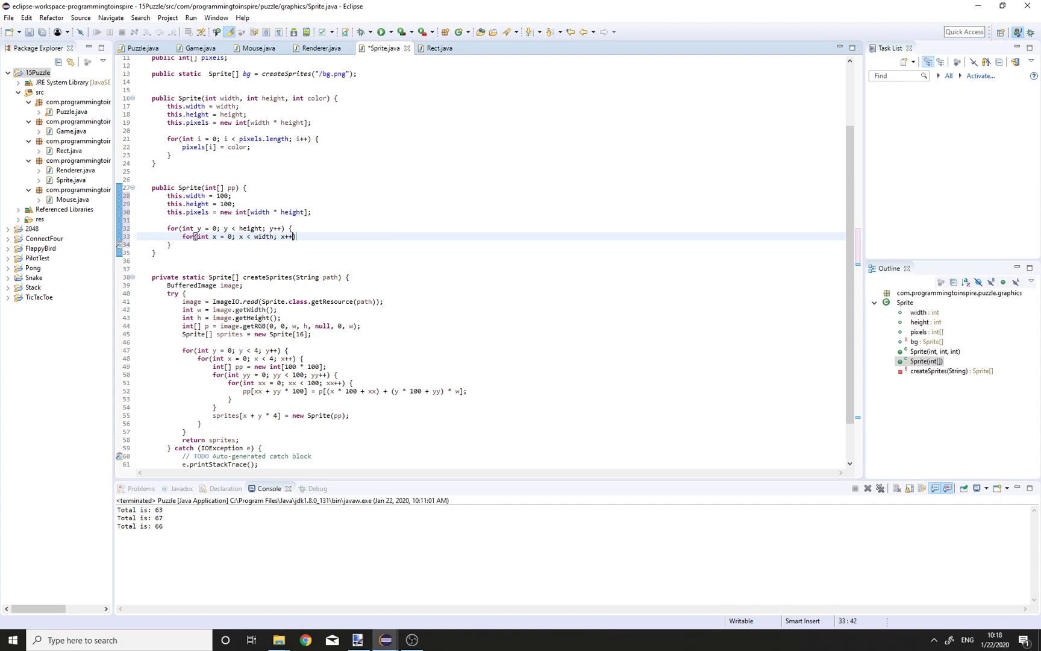
type("pixels[x[]")
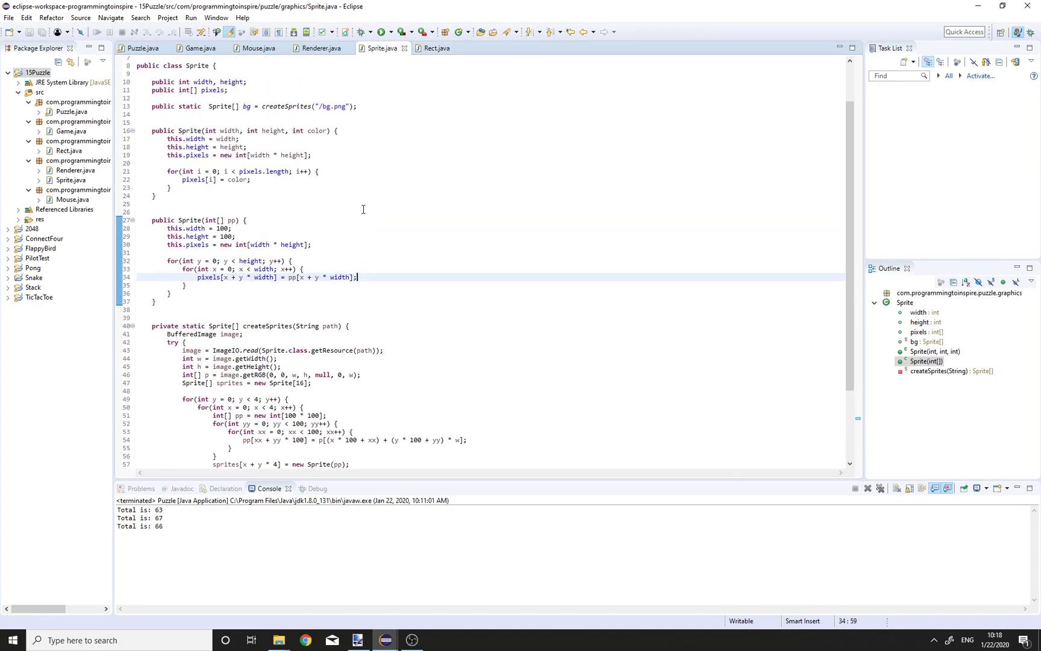
left_click(200, 49)
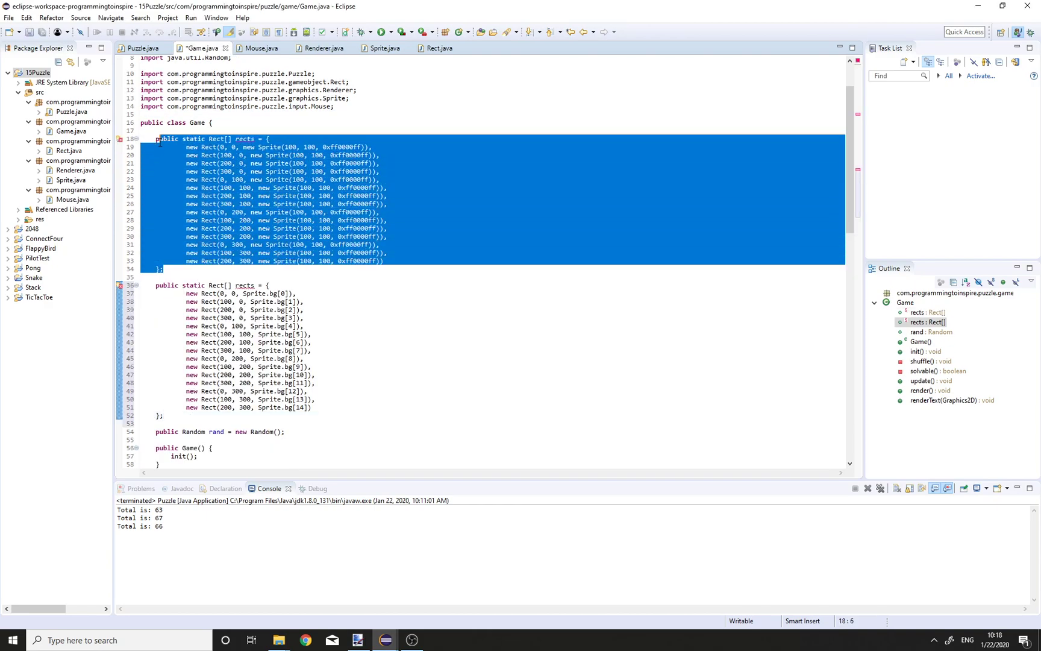
Comment out the old solid-colour rects array, run the 15 Puzzle to see the painted tiles, then close it
key("Ctrl+/")
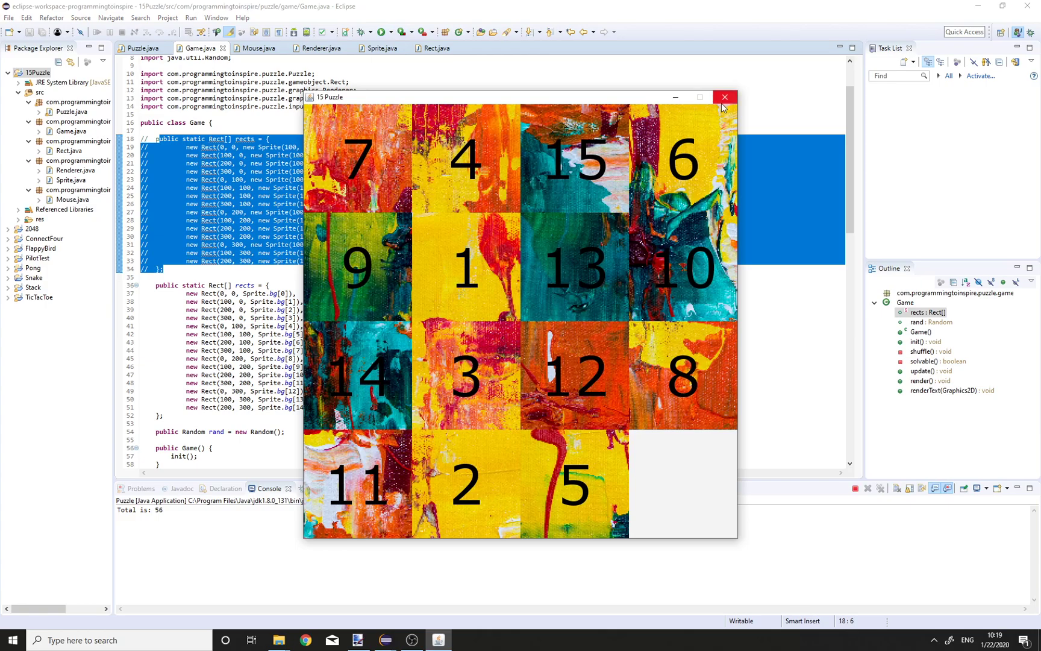
left_click(725, 97)
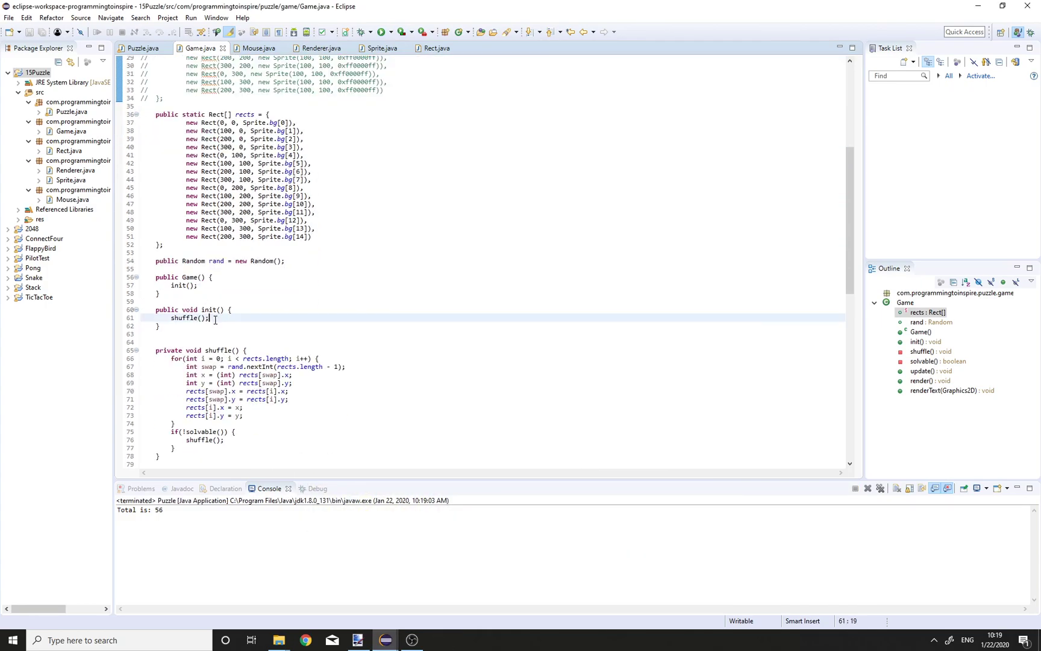